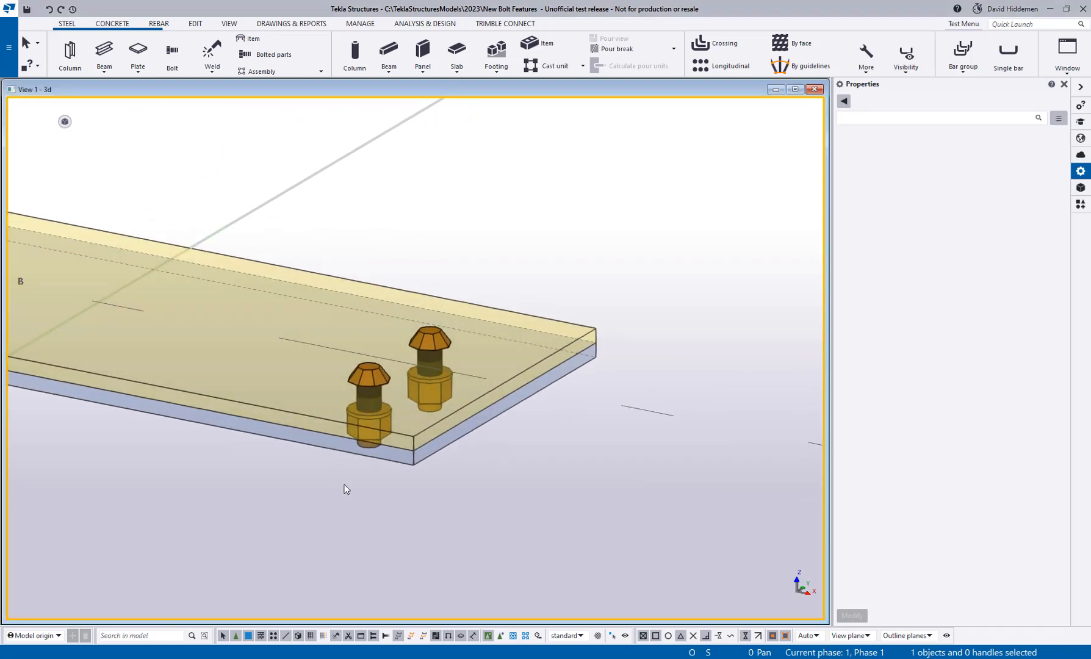
mouse_move(448, 342)
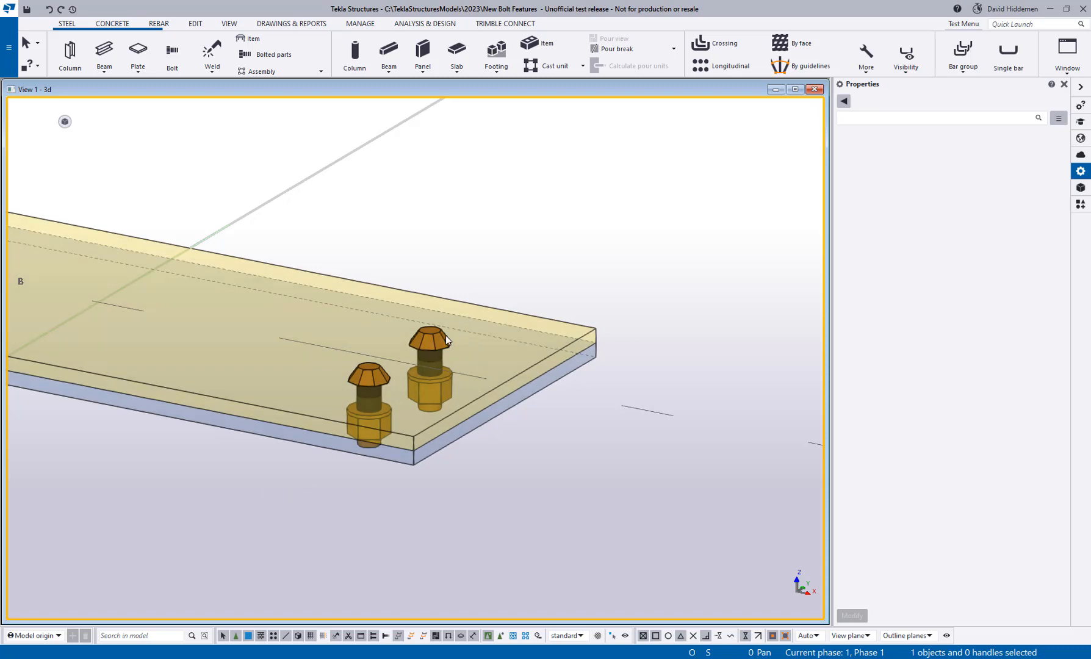
- Select the bolt group in the plate so its assembly, bolt group and hole properties show
left_click(436, 345)
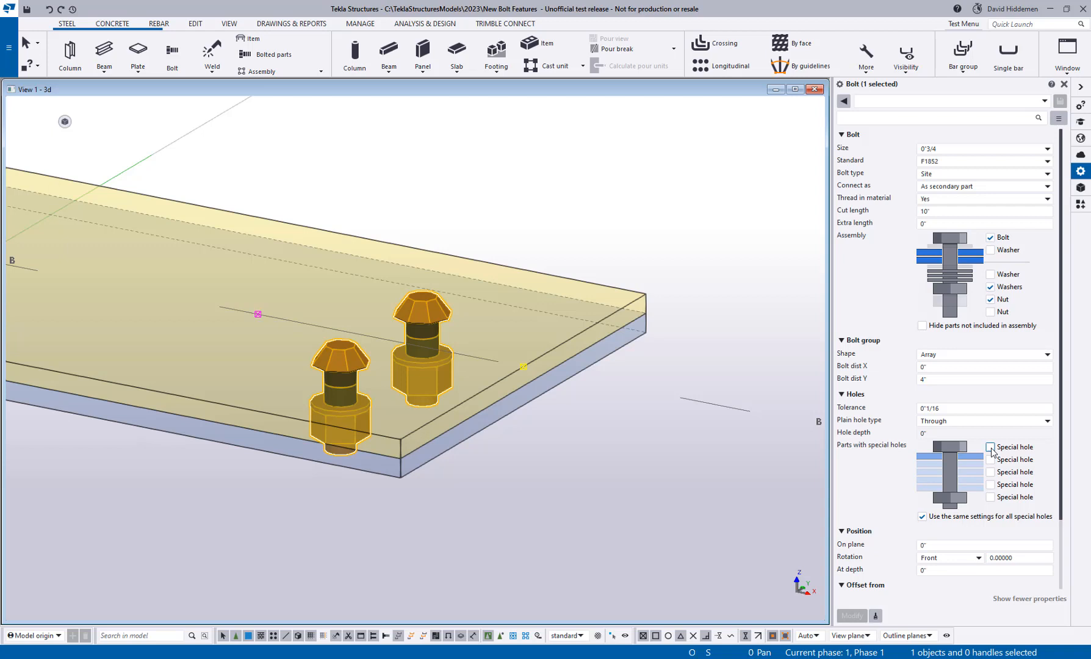
- Enable a special hole on the top ply, slotted type, with slot length 2 in Slotted hole X
left_click(990, 446)
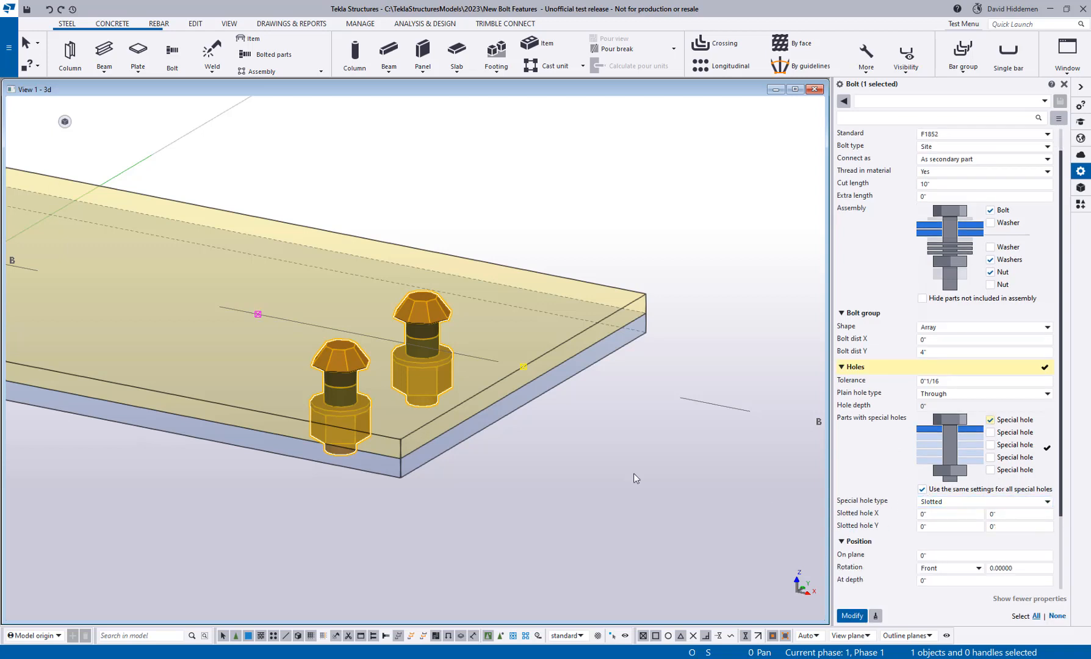
left_click(949, 514)
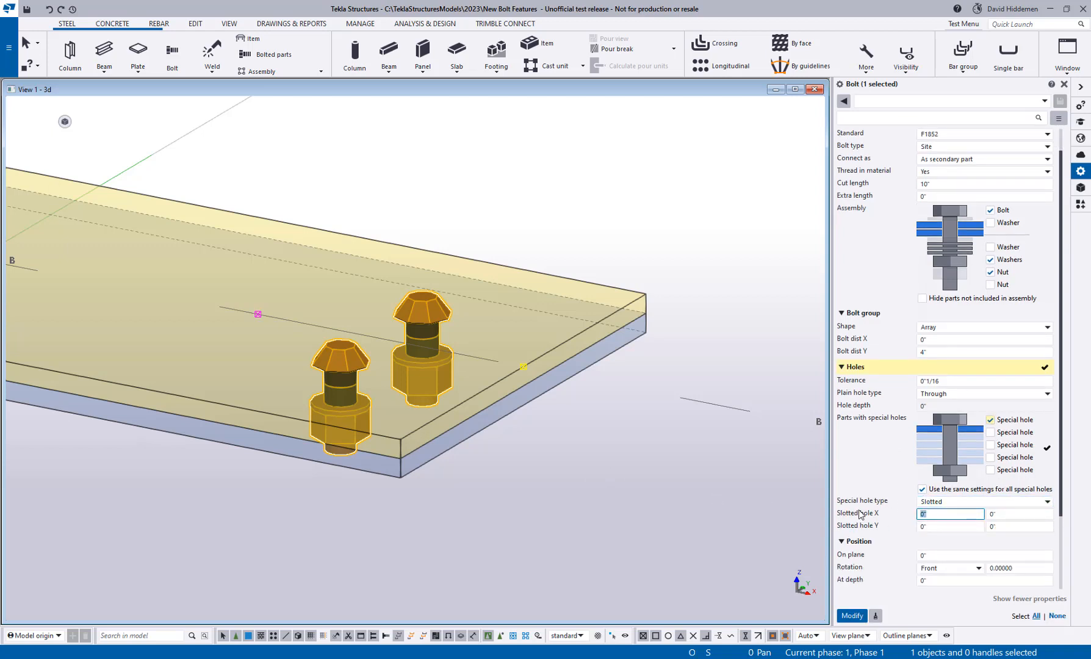
type("2")
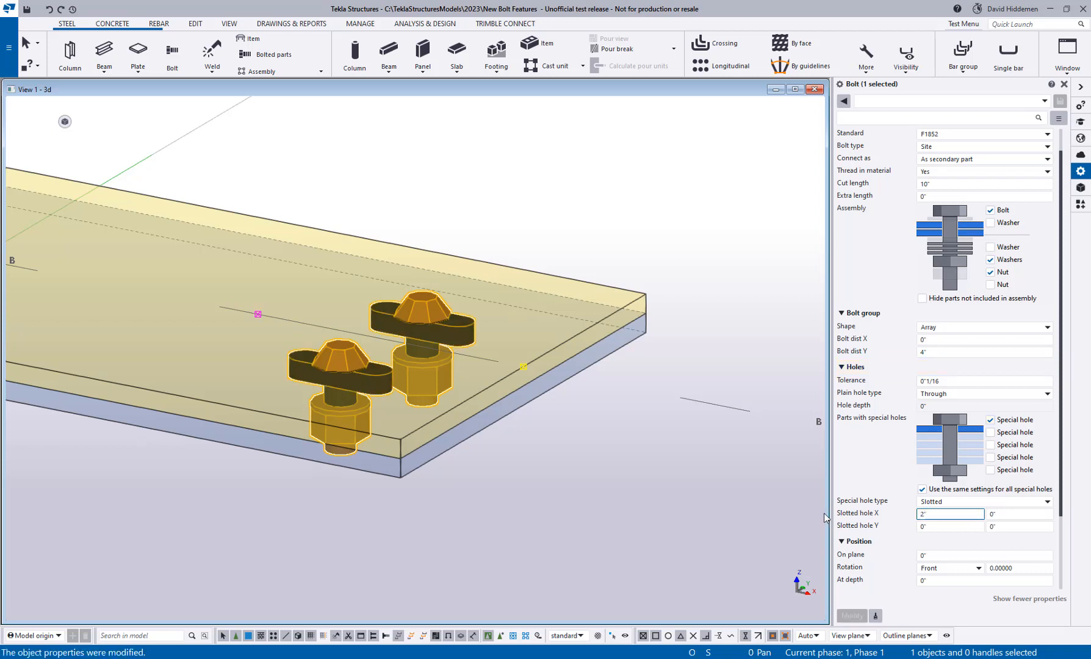
left_click(1019, 526)
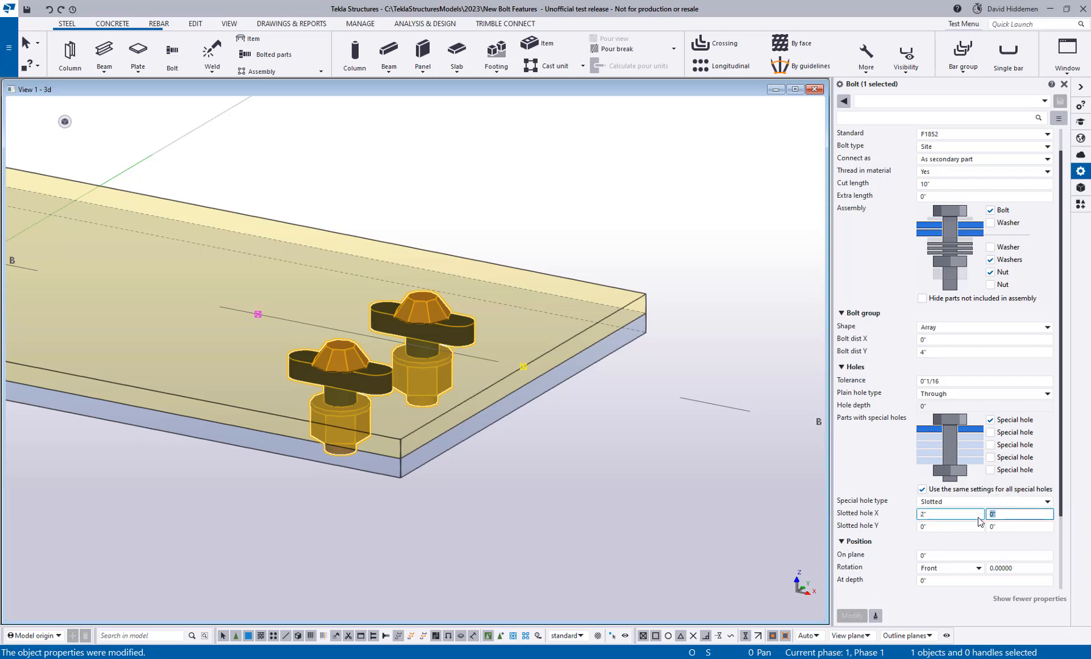
- Try slot offsets of 1/2", -1 and 1.5 on the top-ply slotted holes
type("0'1/2\"")
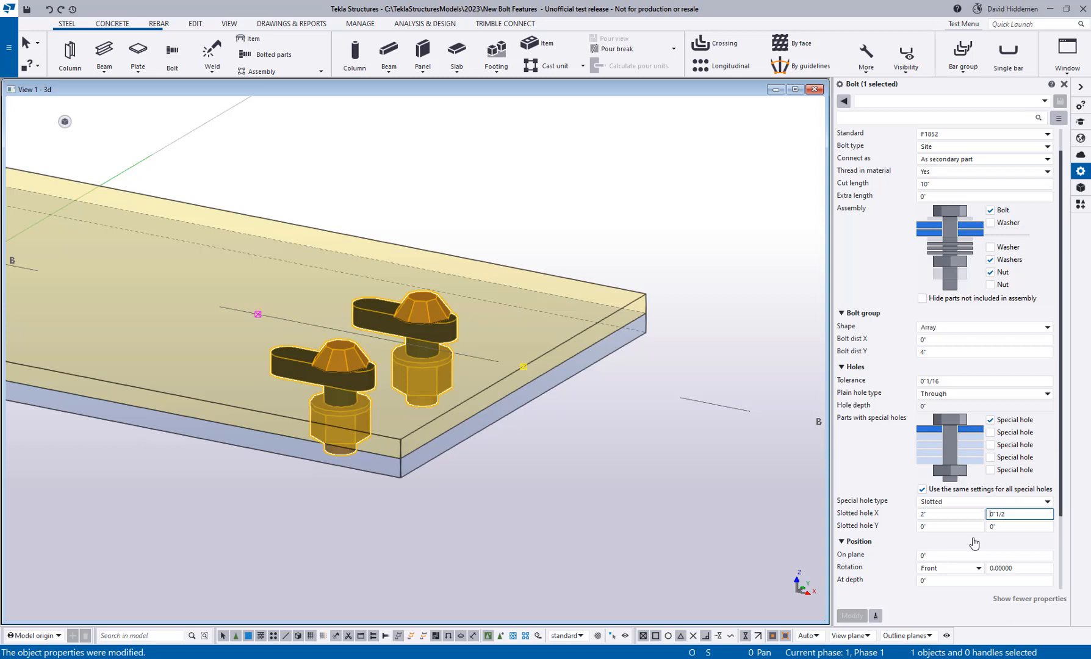
mouse_move(697, 536)
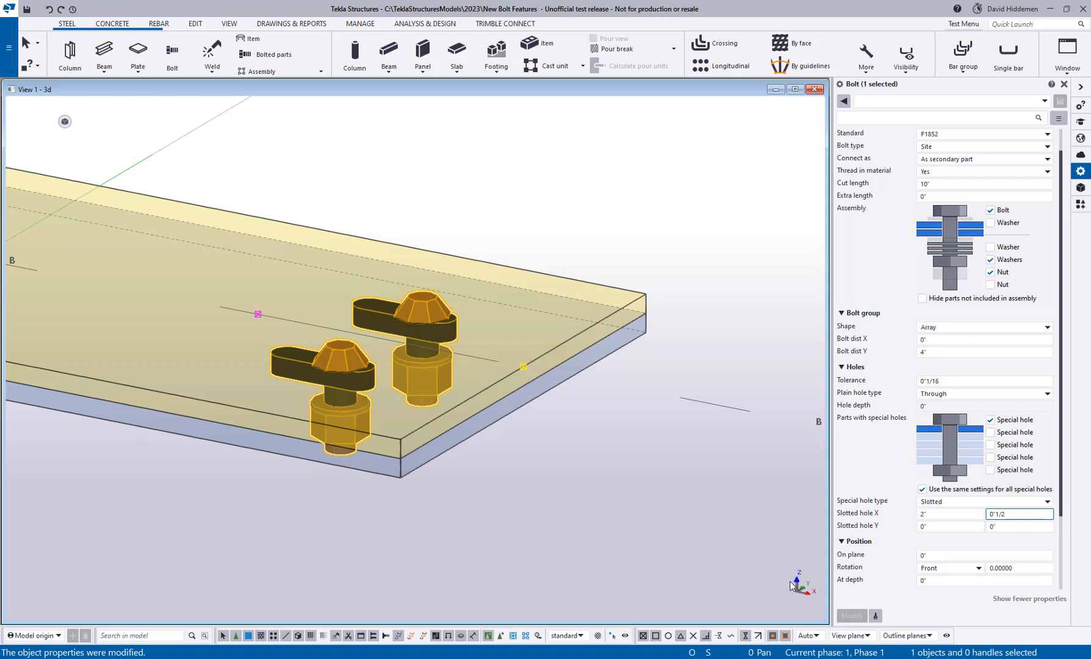
mouse_move(444, 341)
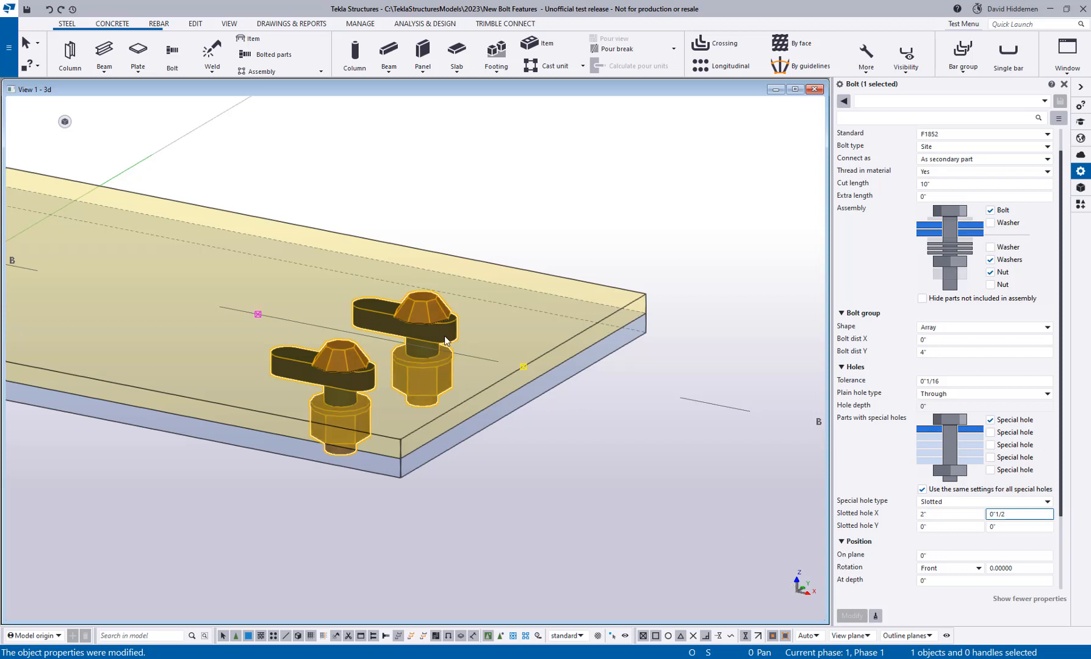
mouse_move(433, 426)
type("1")
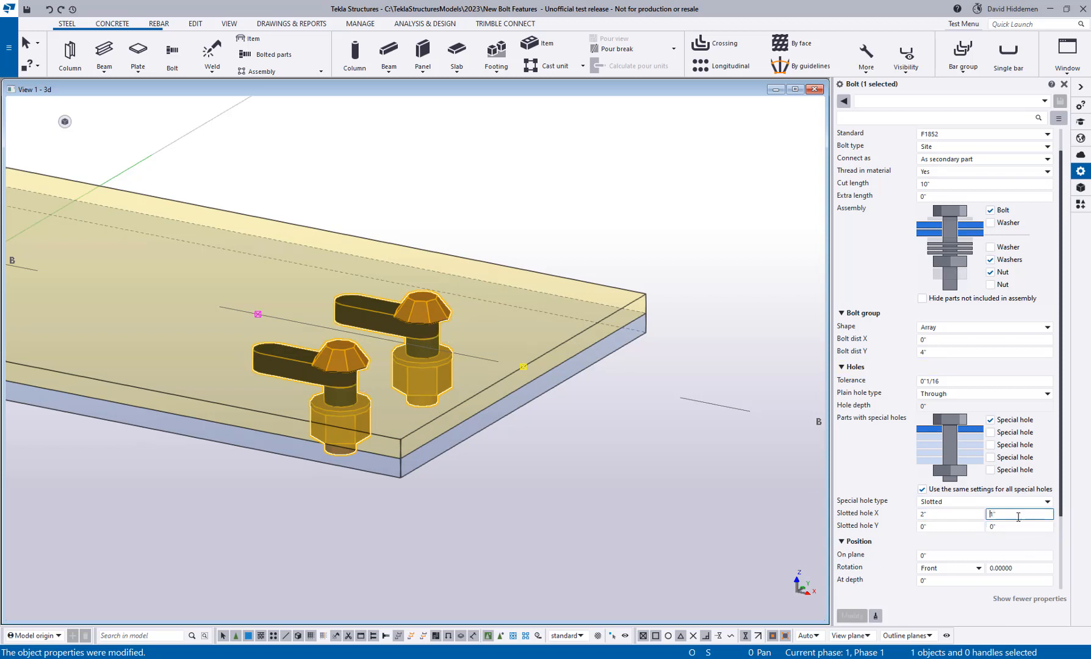
type("-1")
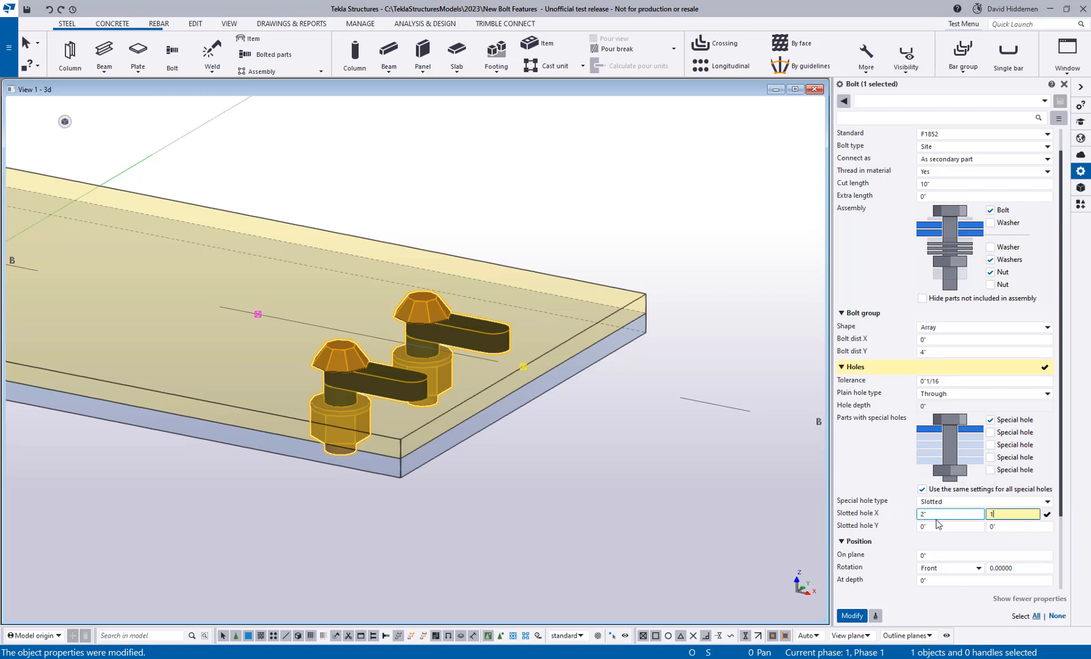
type("1.5")
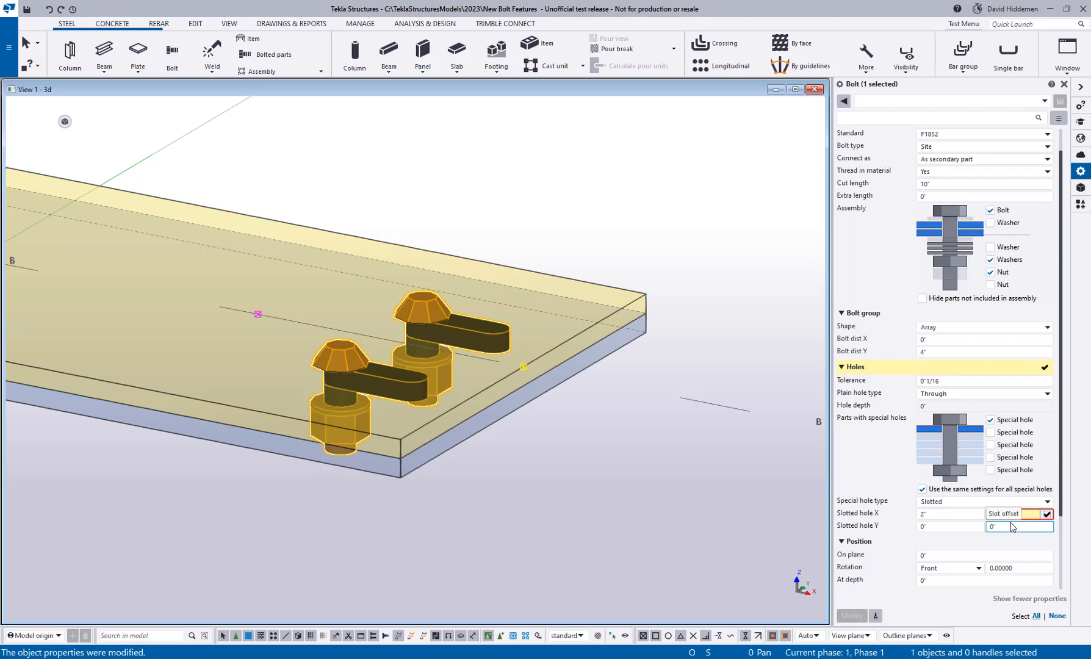
type("1.5")
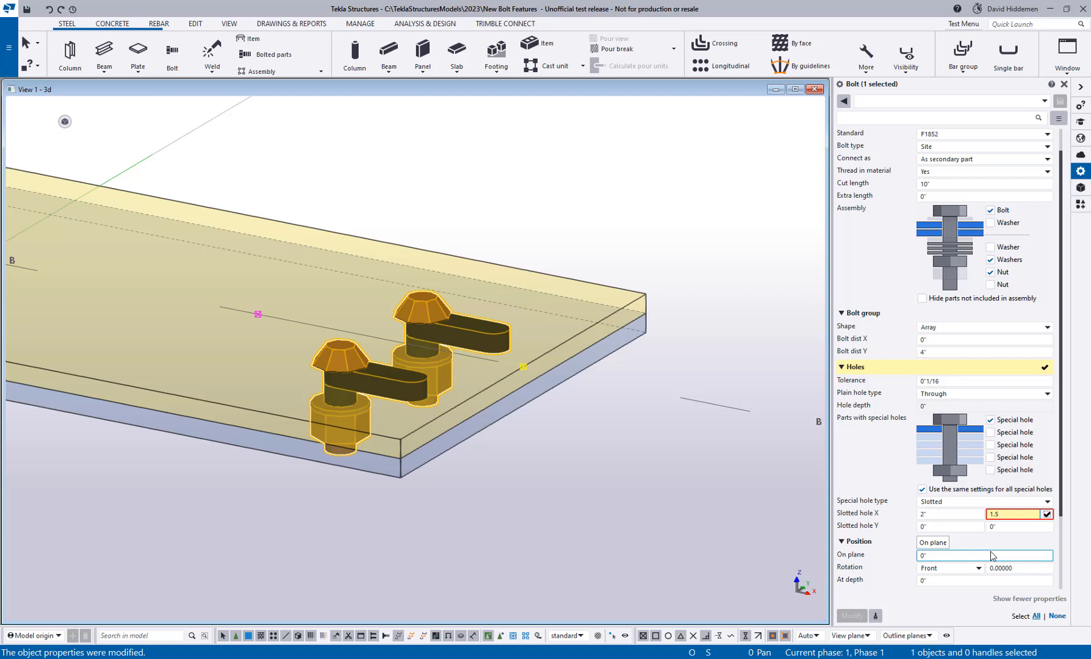
- Settle on a 1" slot offset so each slot extends to one side of its bolt
left_click(950, 512)
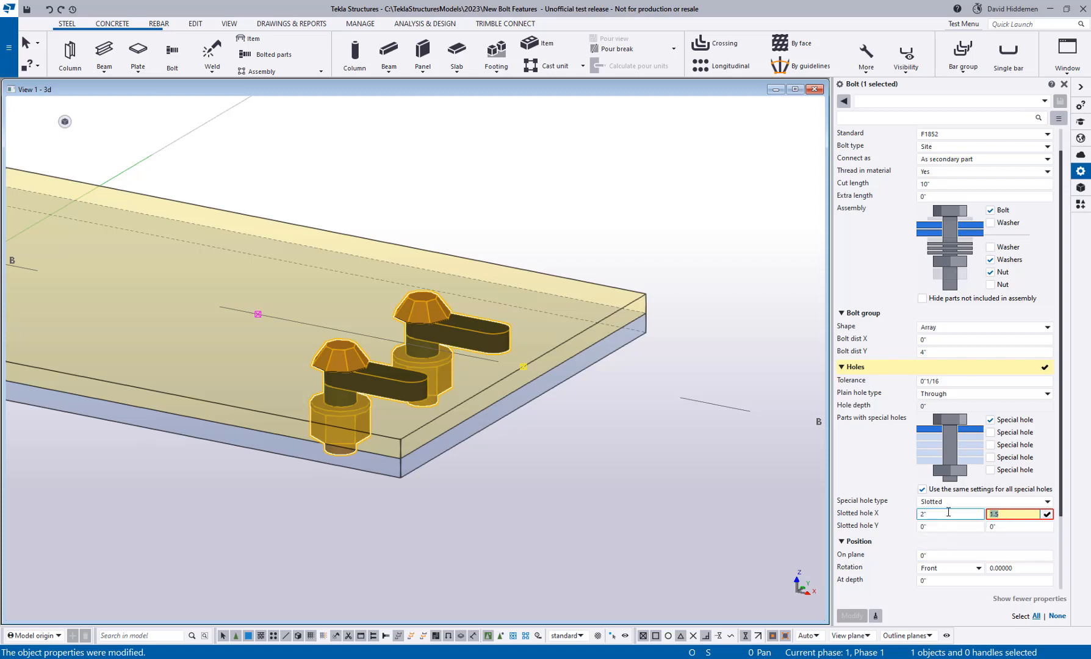
type("1\"")
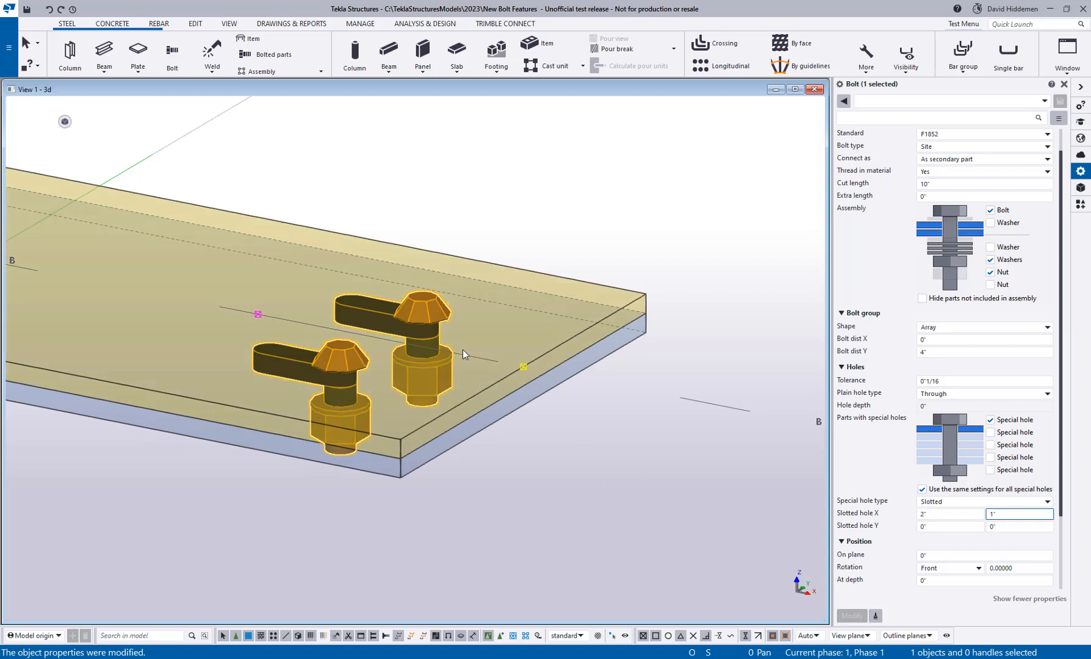
mouse_move(504, 464)
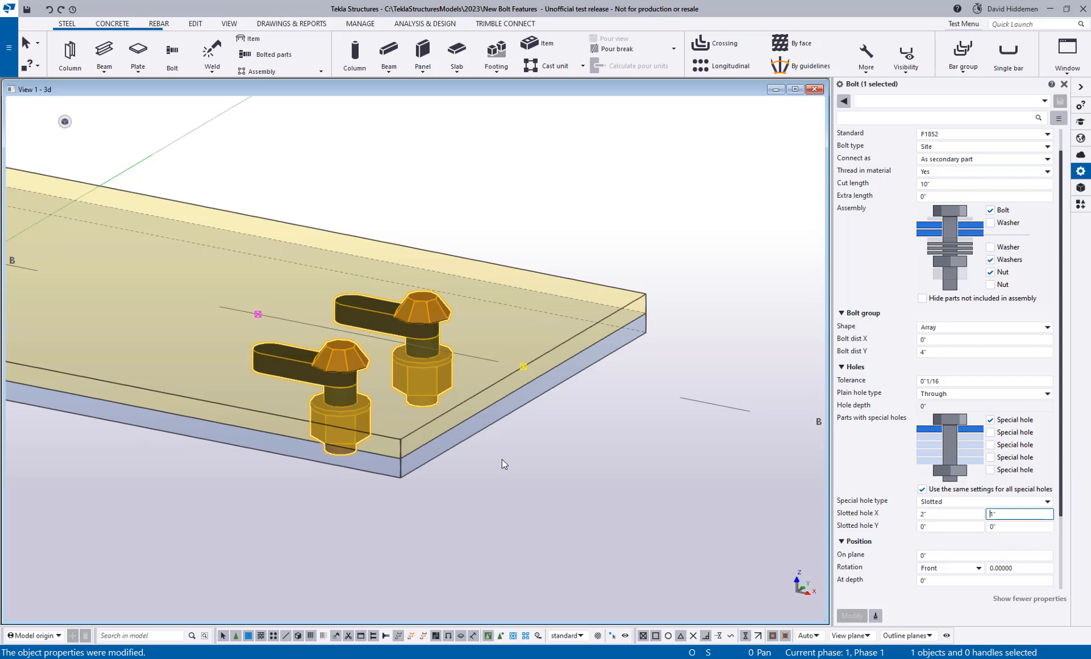
type("1\"")
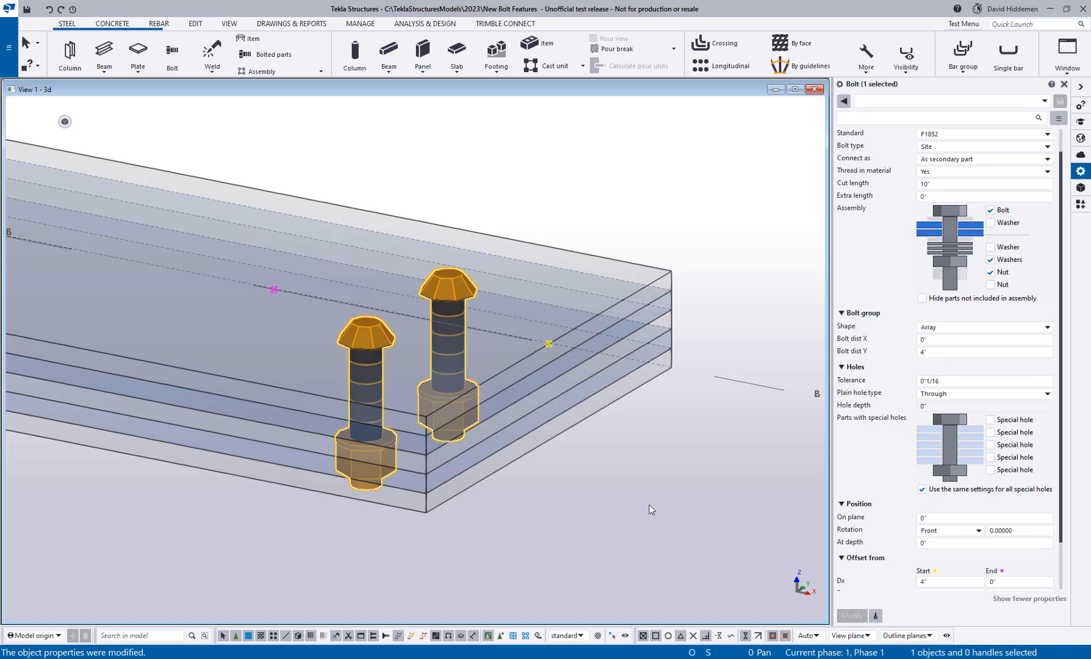
mouse_move(671, 501)
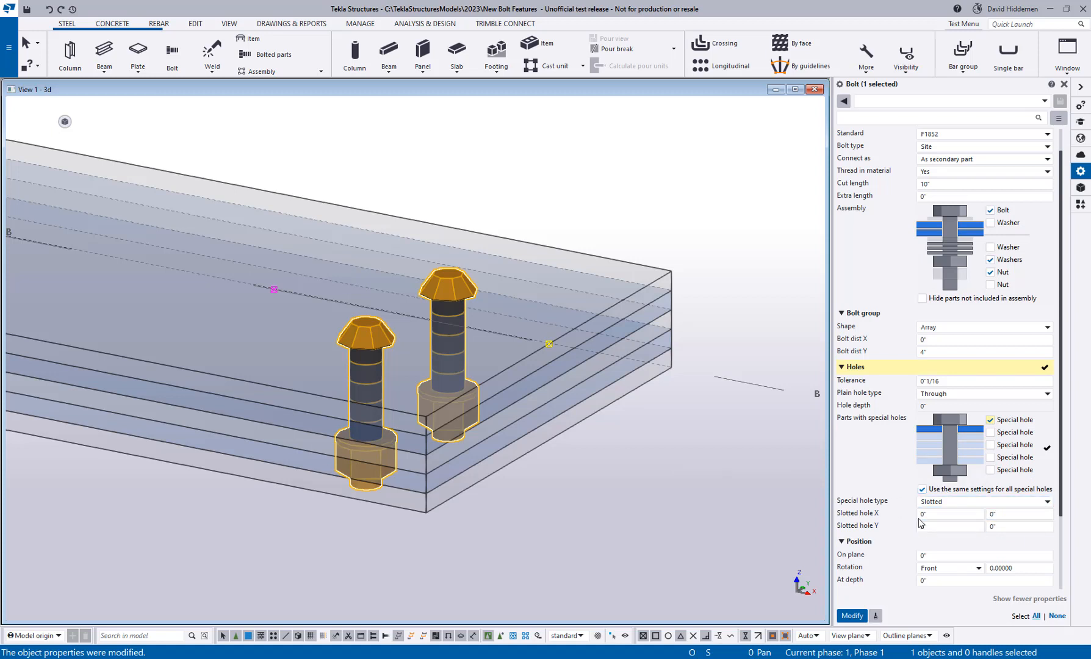
mouse_move(943, 543)
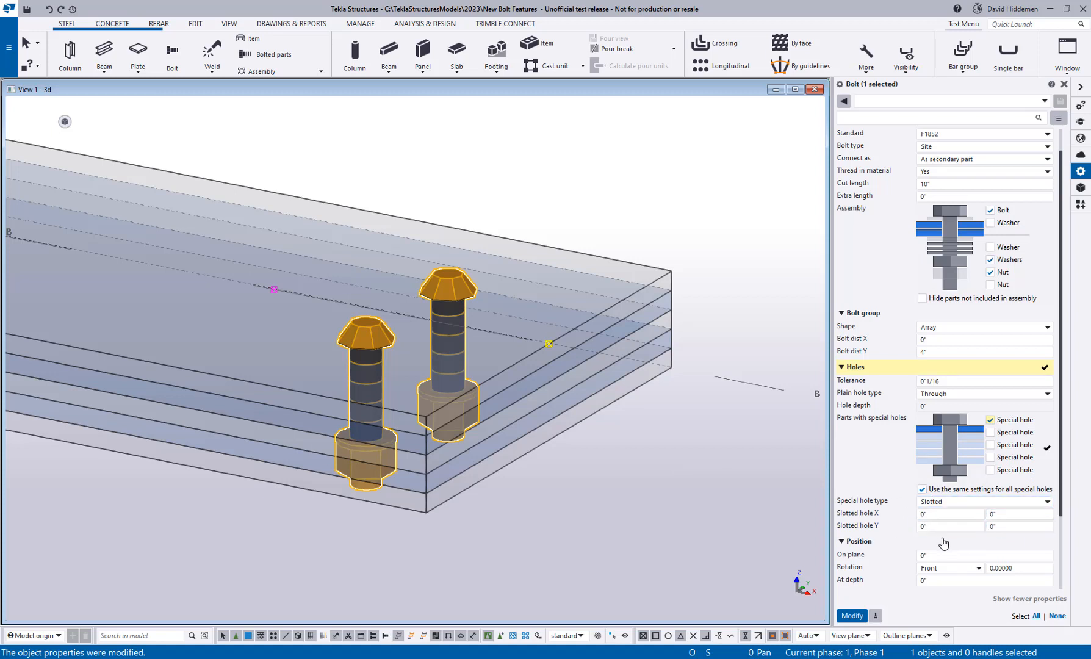
- Set Slotted hole X to 1" for the top ply of the stacked-plate bolt group
left_click(949, 514)
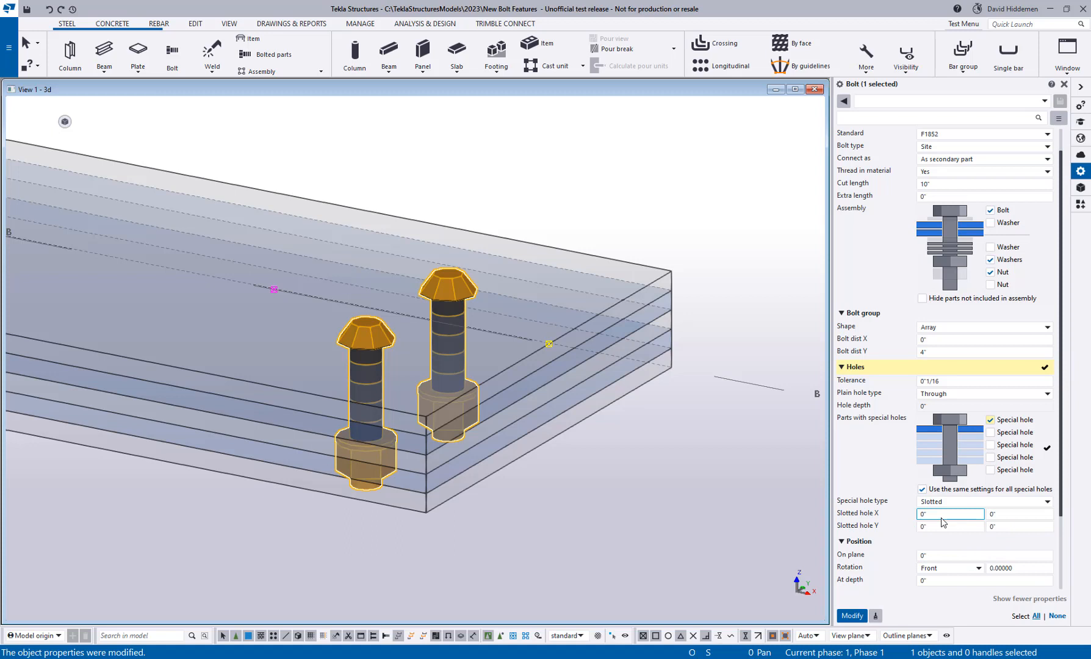
type("1\"")
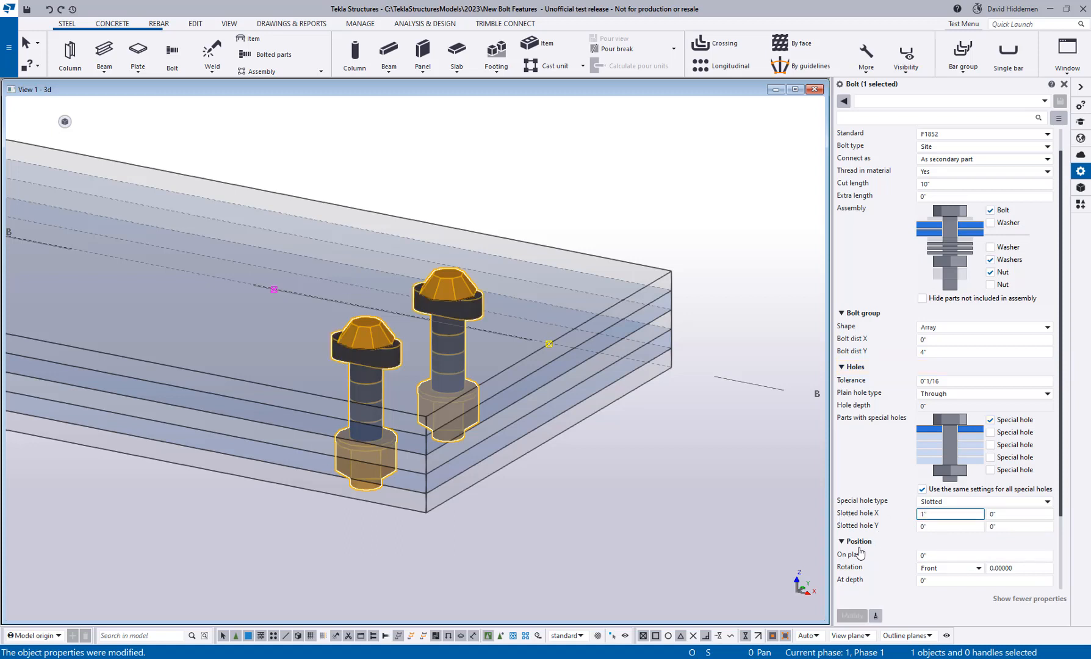
left_click(991, 432)
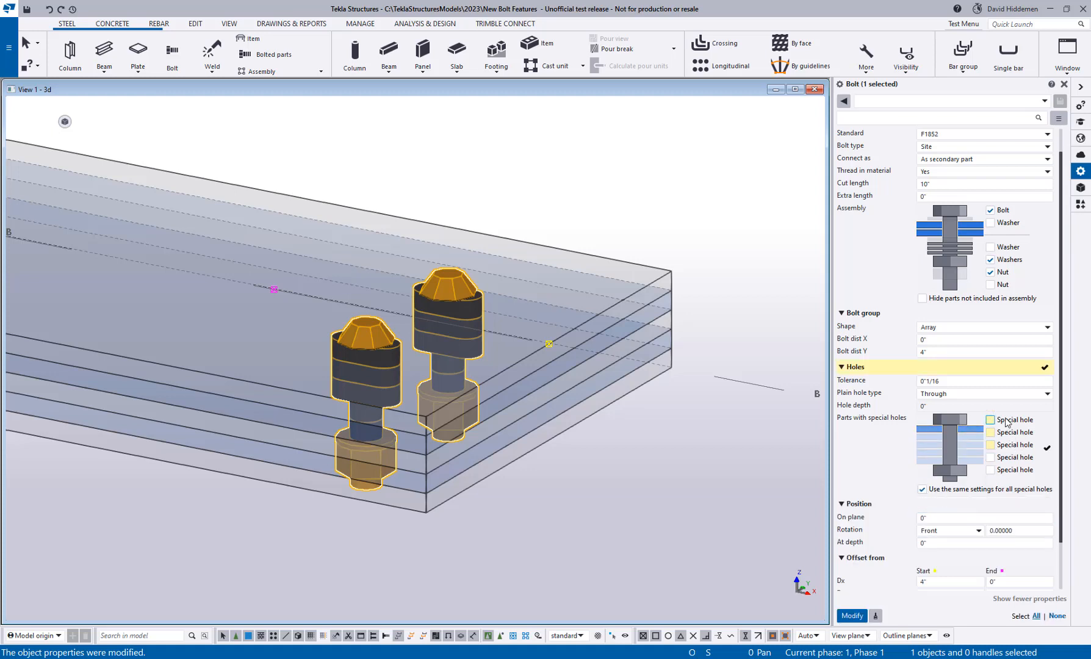
- Use per-ply settings: 1" slotted holes on plies one and two, 1" oversized hole on ply three
left_click(991, 419)
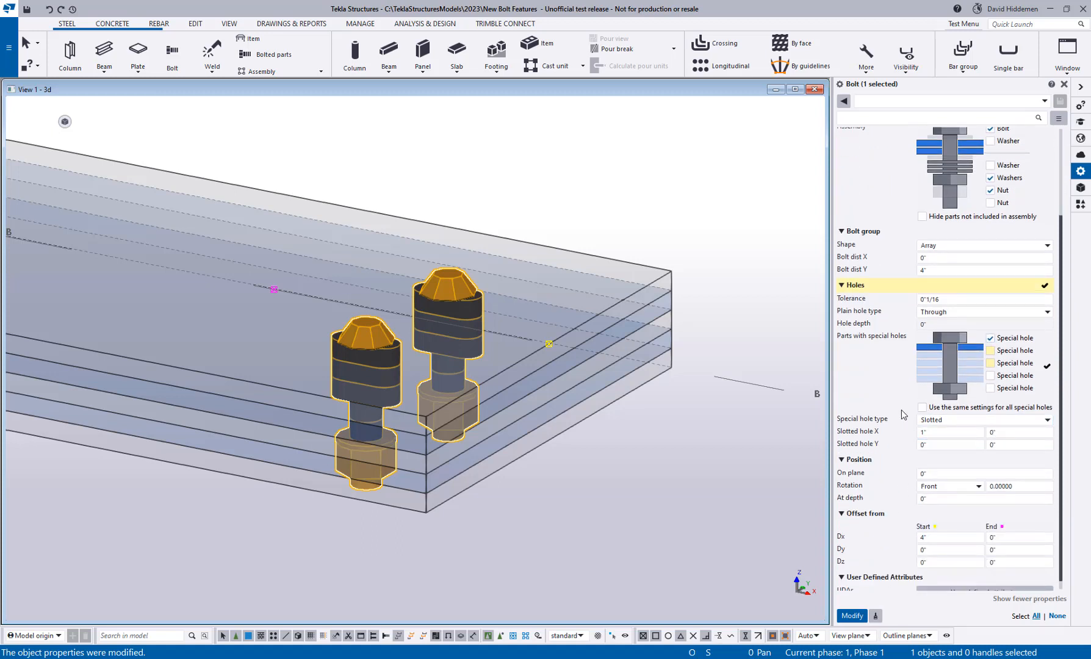
left_click(990, 351)
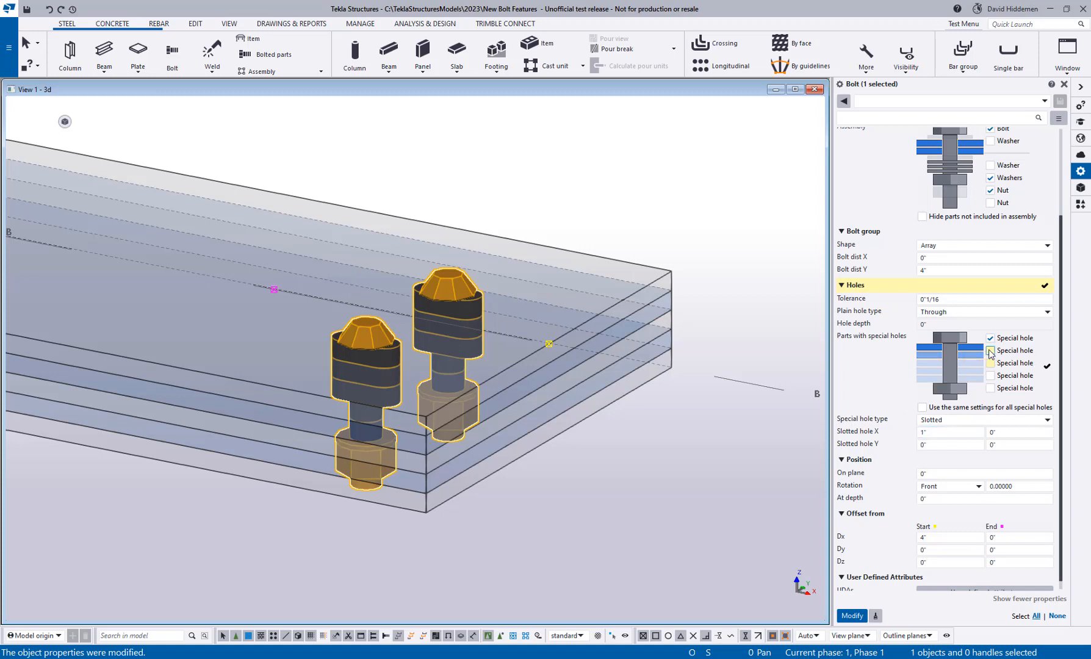
left_click(991, 350)
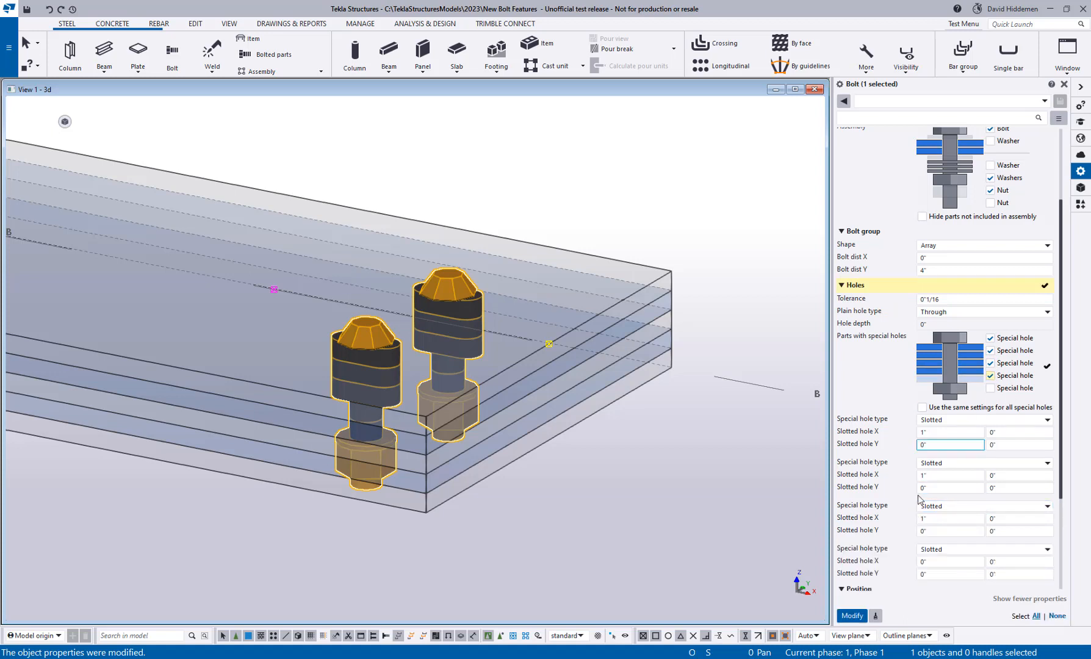
scroll("down", 3)
type("1")
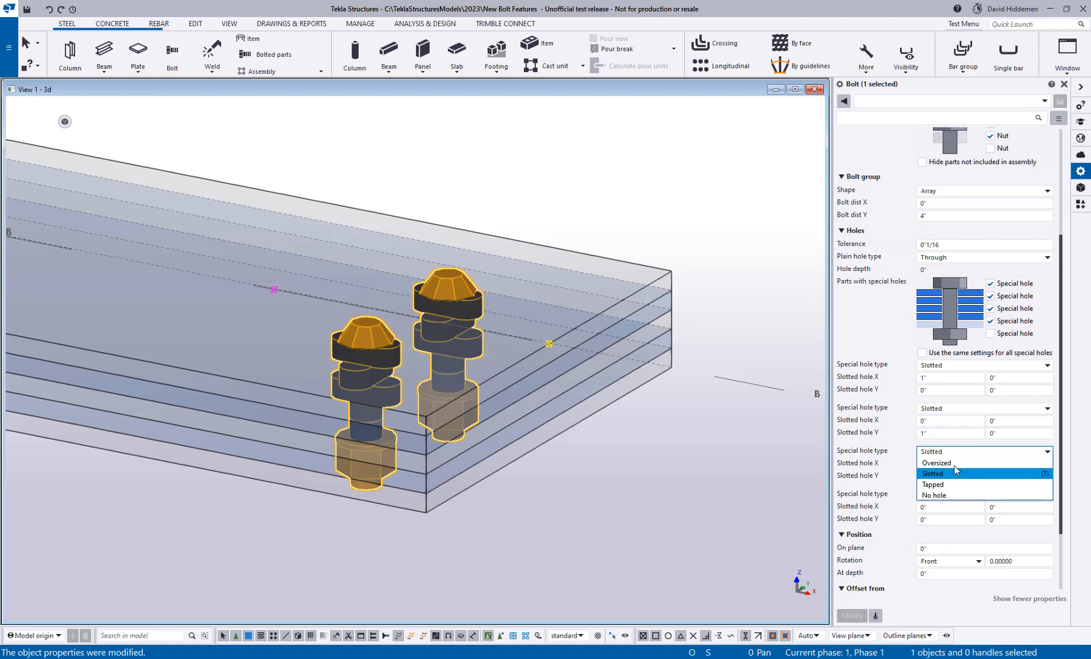
left_click(936, 462)
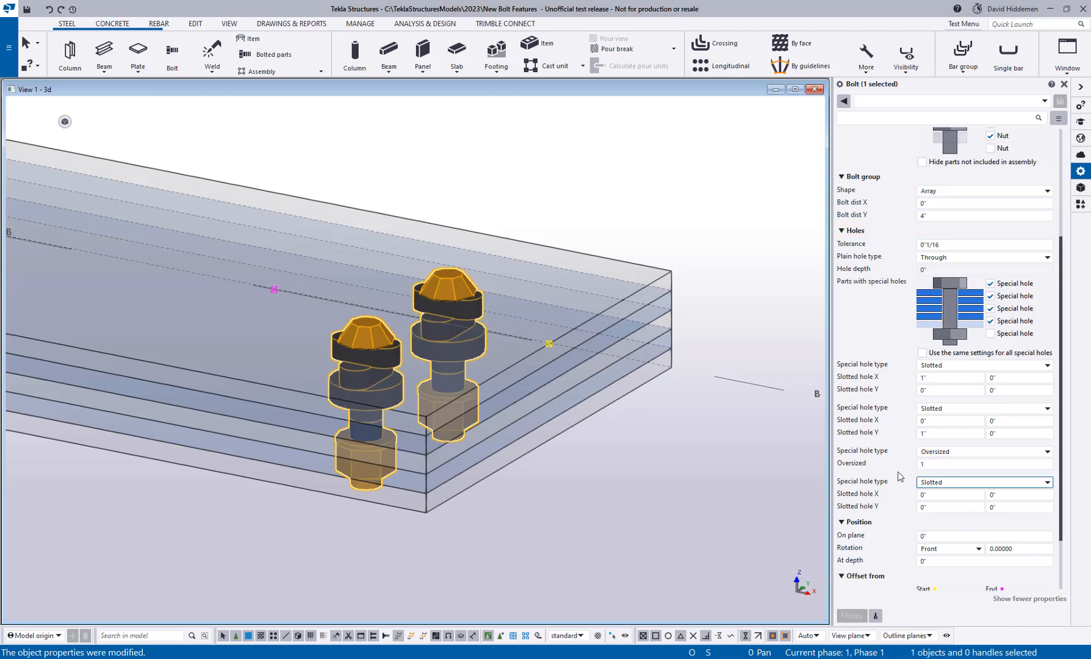
left_click(973, 536)
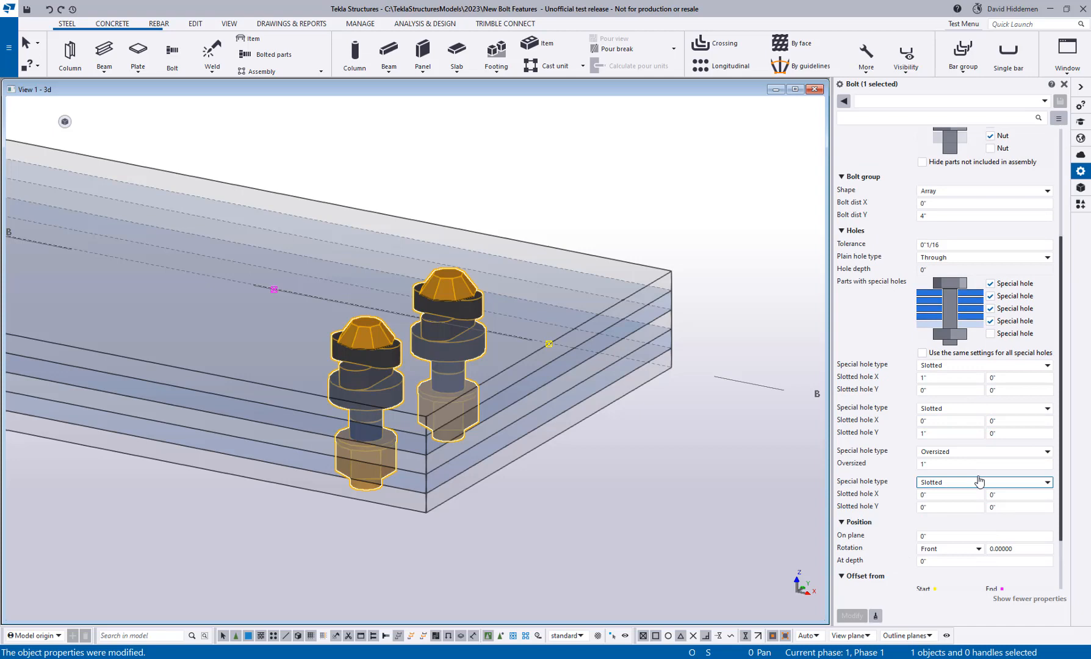
mouse_move(995, 491)
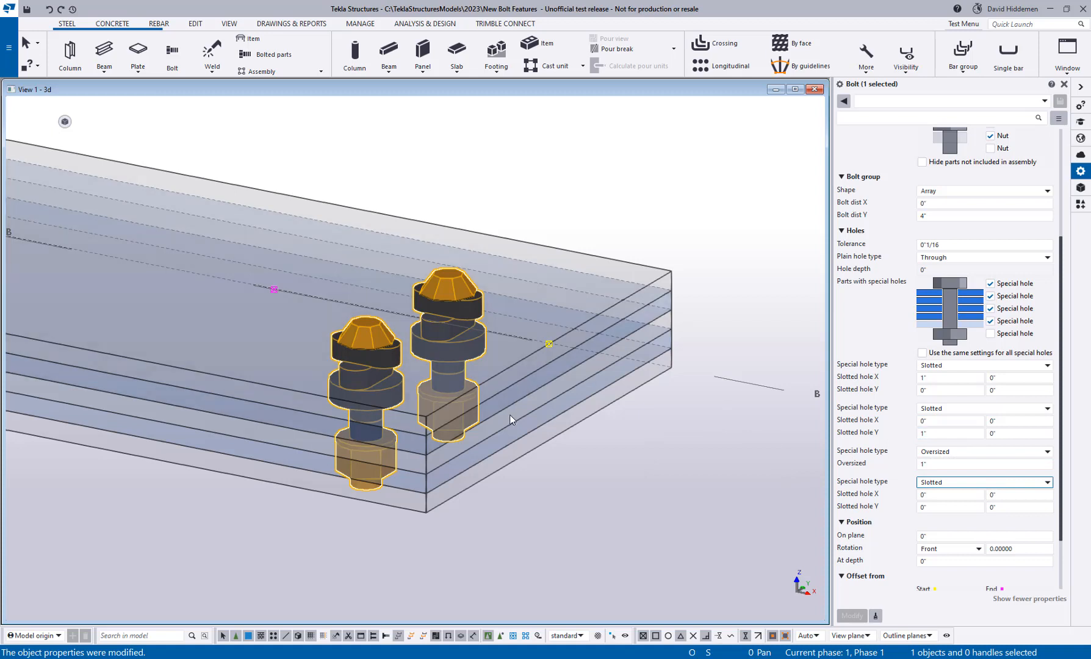
mouse_move(488, 490)
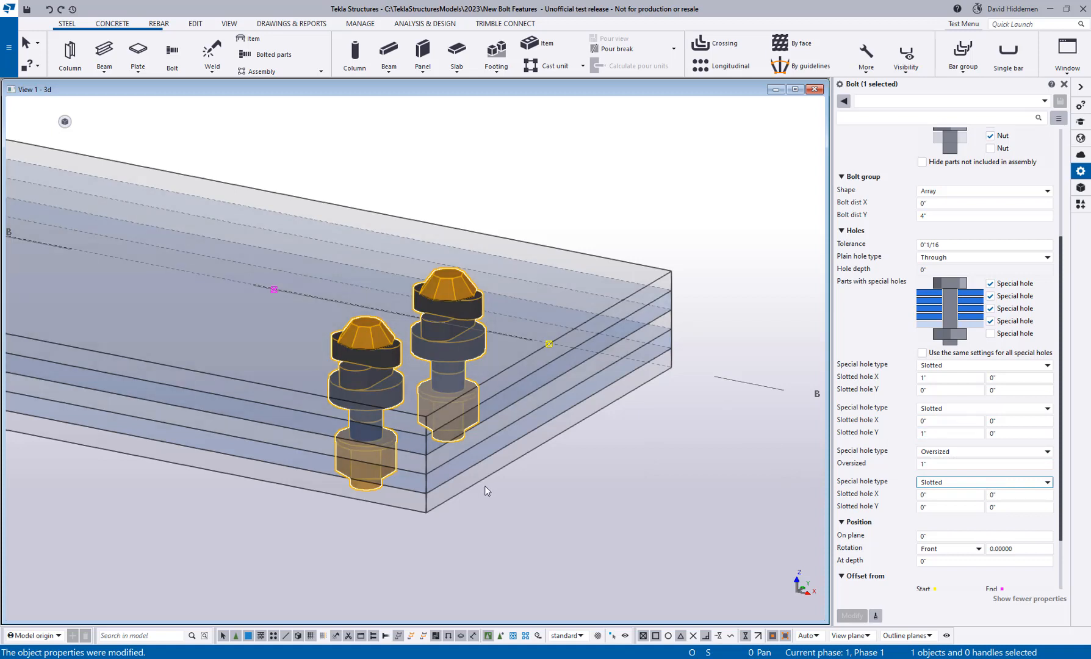
mouse_move(468, 273)
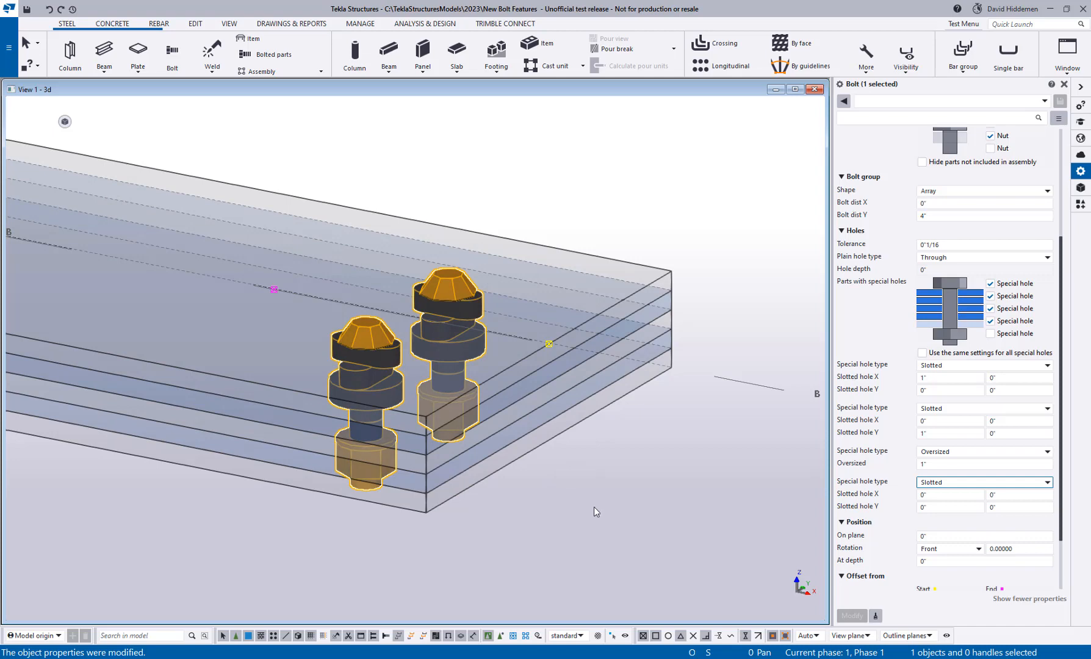
mouse_move(443, 411)
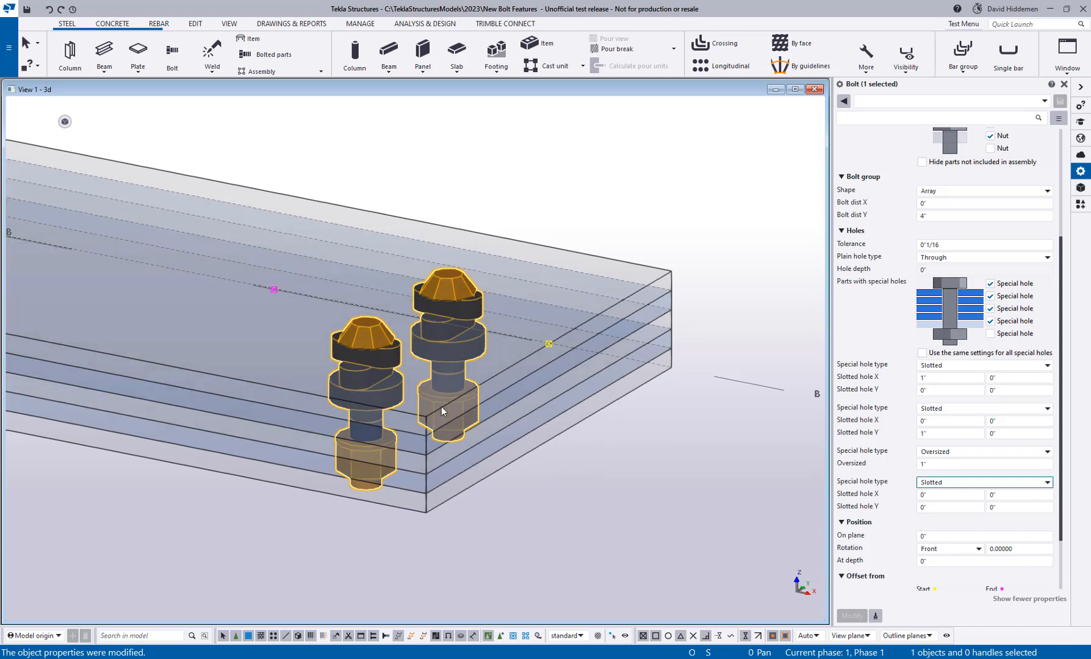
mouse_move(570, 567)
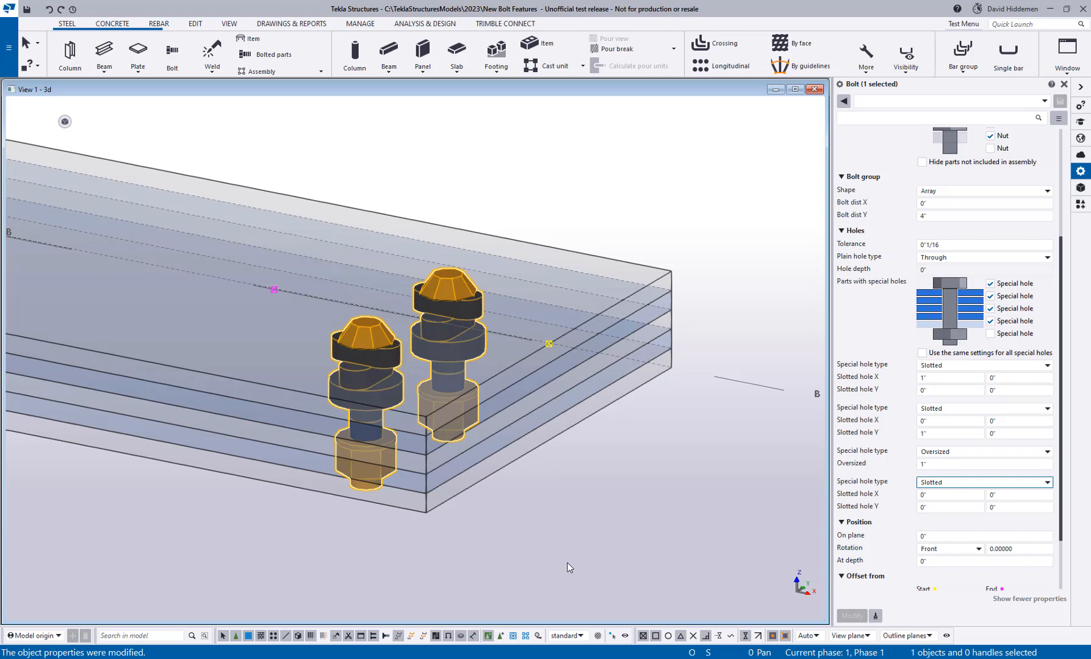
mouse_move(935, 303)
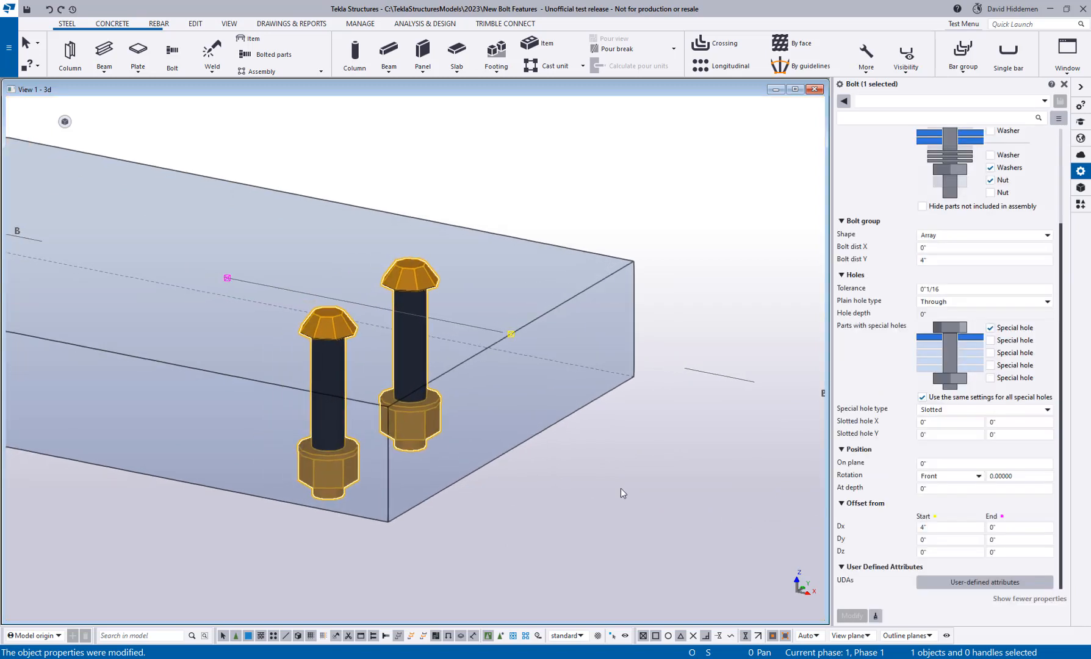
mouse_move(905, 341)
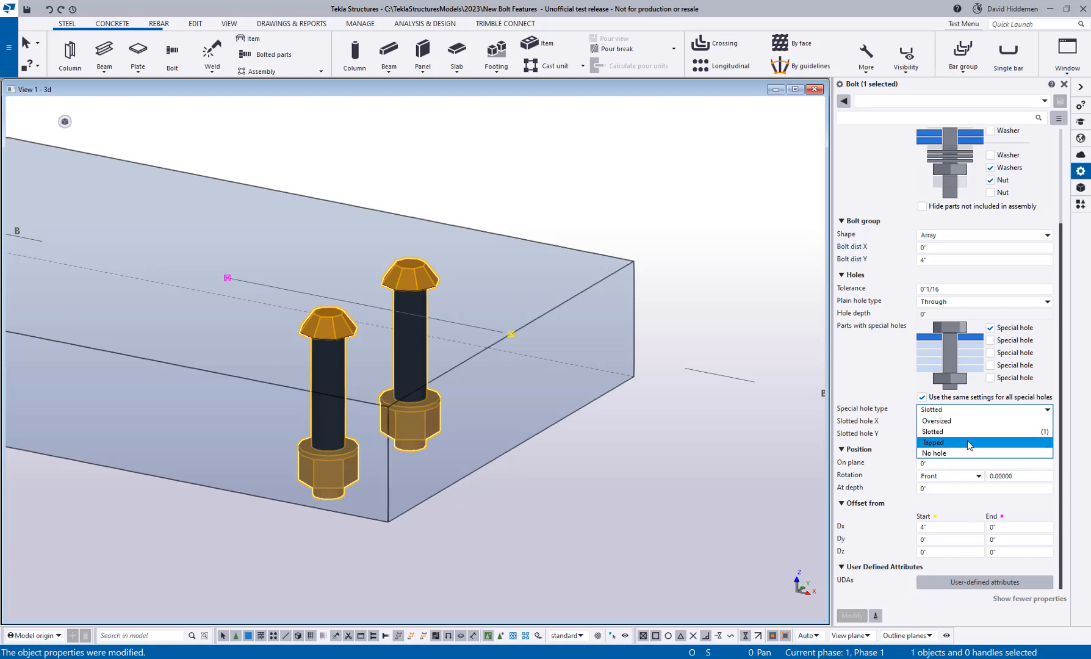
- Switch the single plate's special hole to Tapped with an 11/16" core hole size
left_click(933, 443)
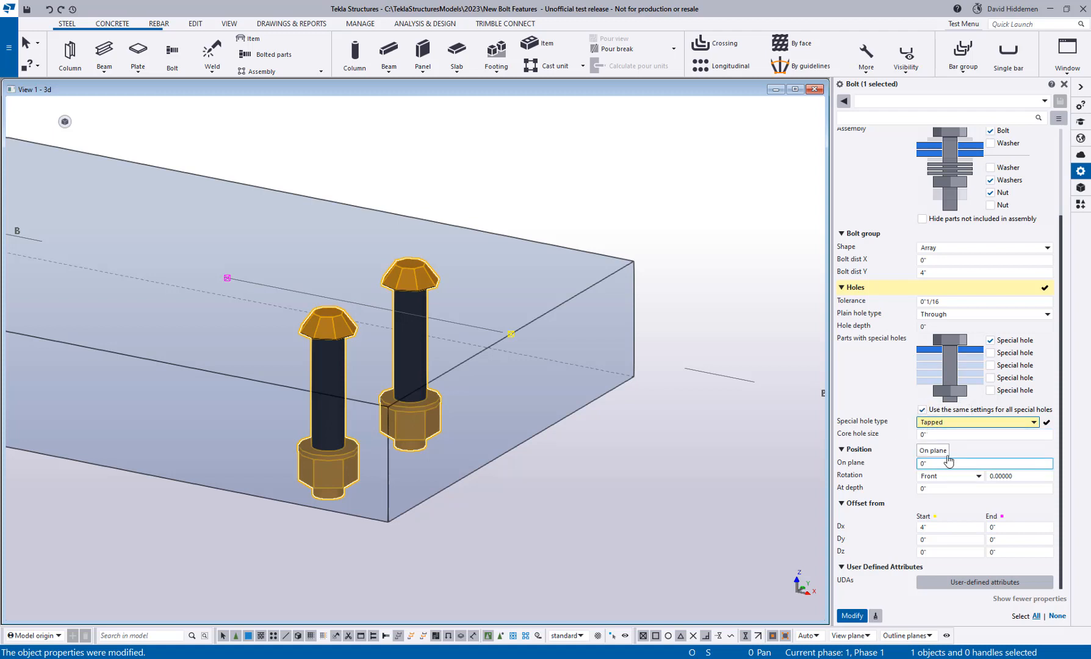
left_click(983, 435)
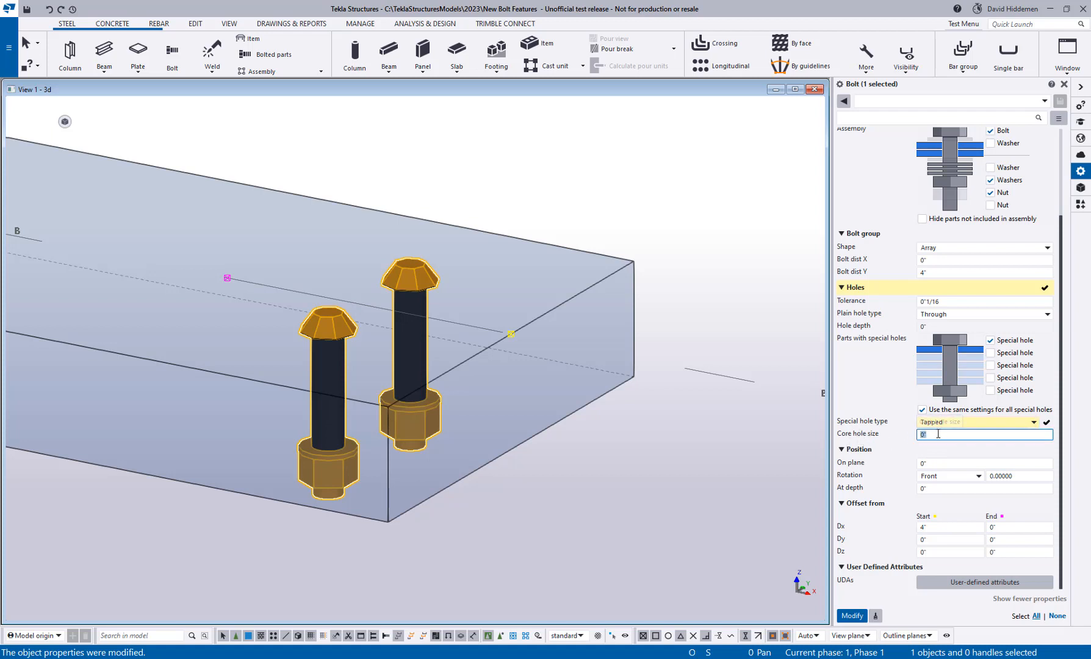
left_click(998, 423)
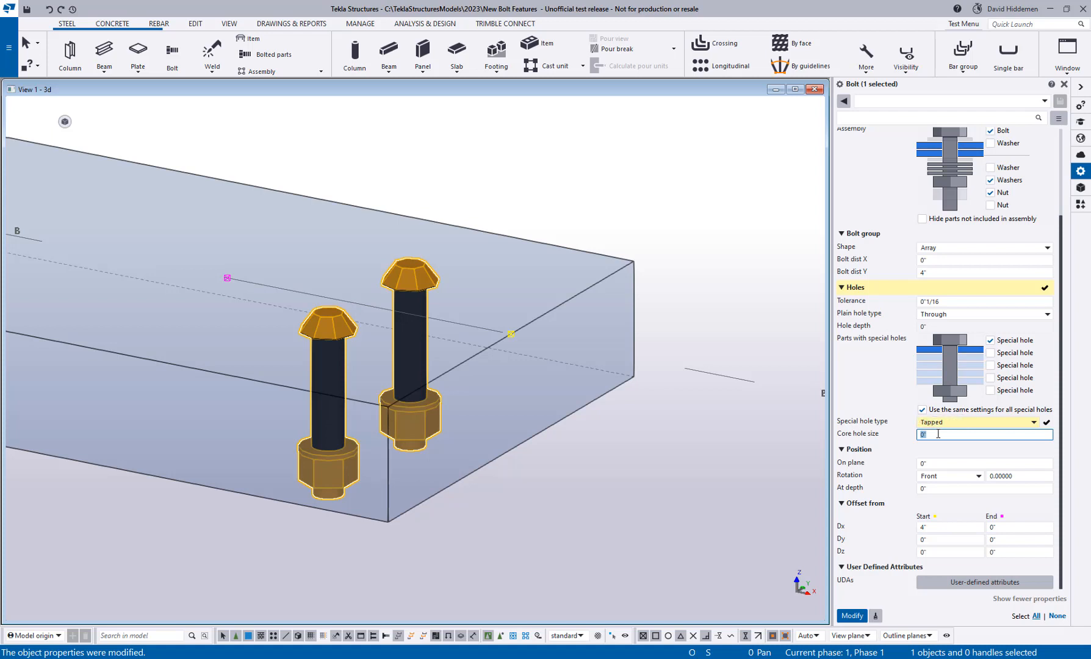
mouse_move(940, 454)
type("11/16")
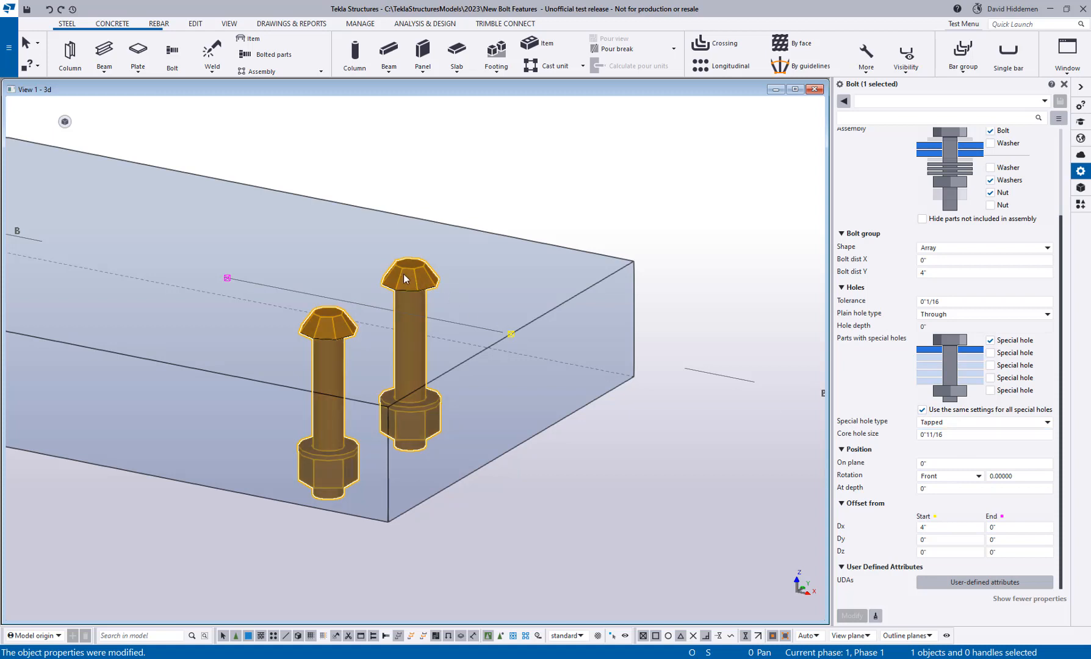
mouse_move(709, 473)
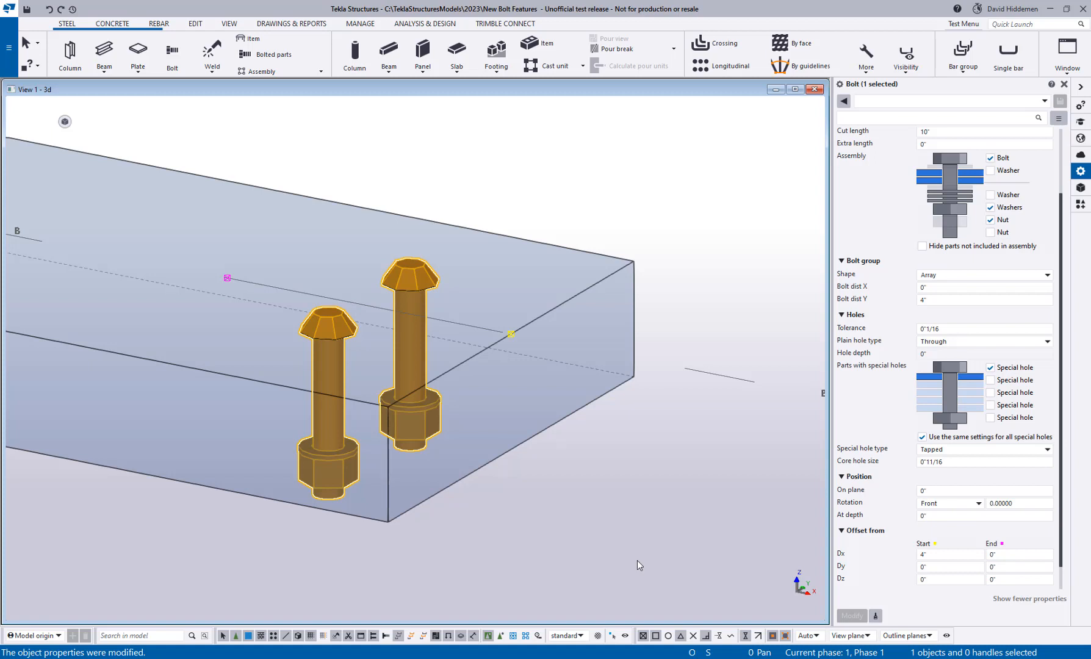
mouse_move(925, 445)
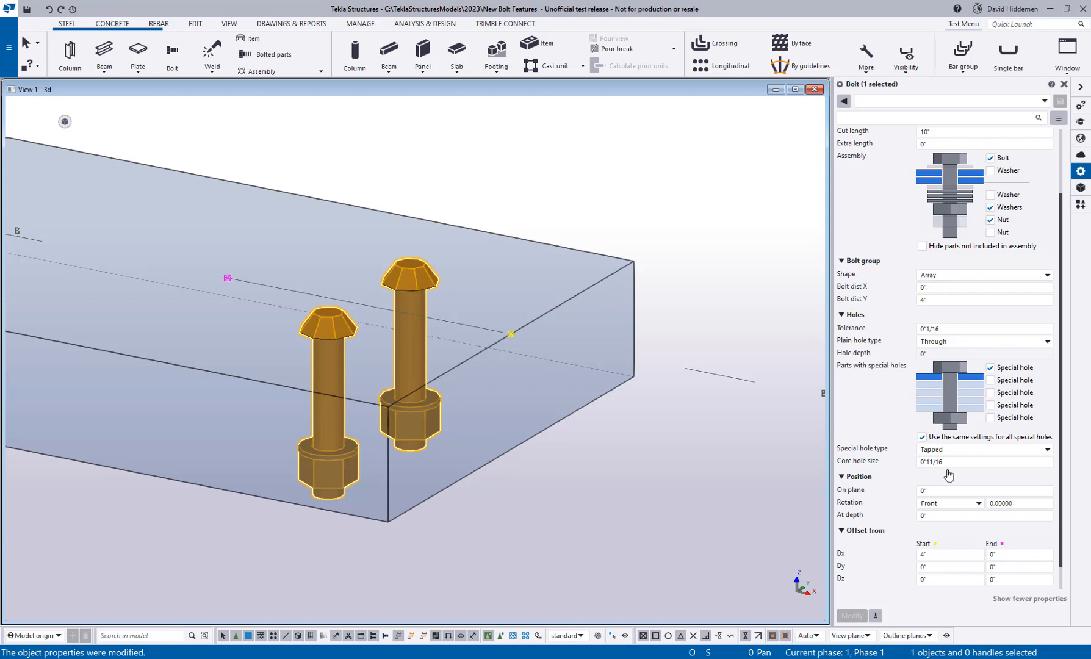
- Remove bolt, washers and nut from the assembly and make the plain hole blind, 2" deep
left_click(984, 328)
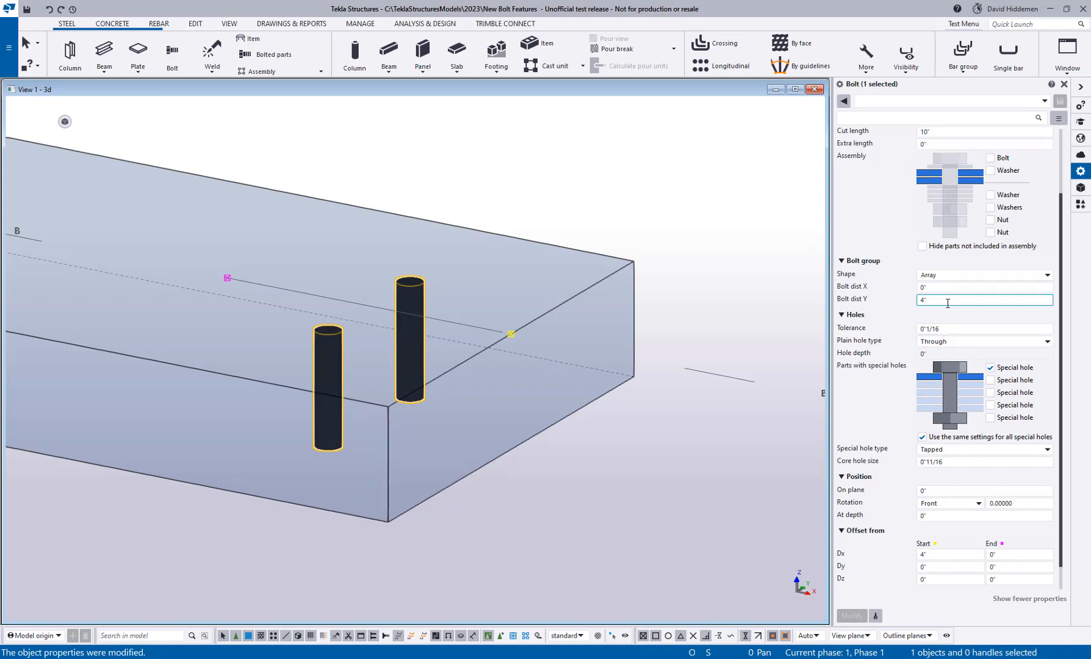
left_click(982, 342)
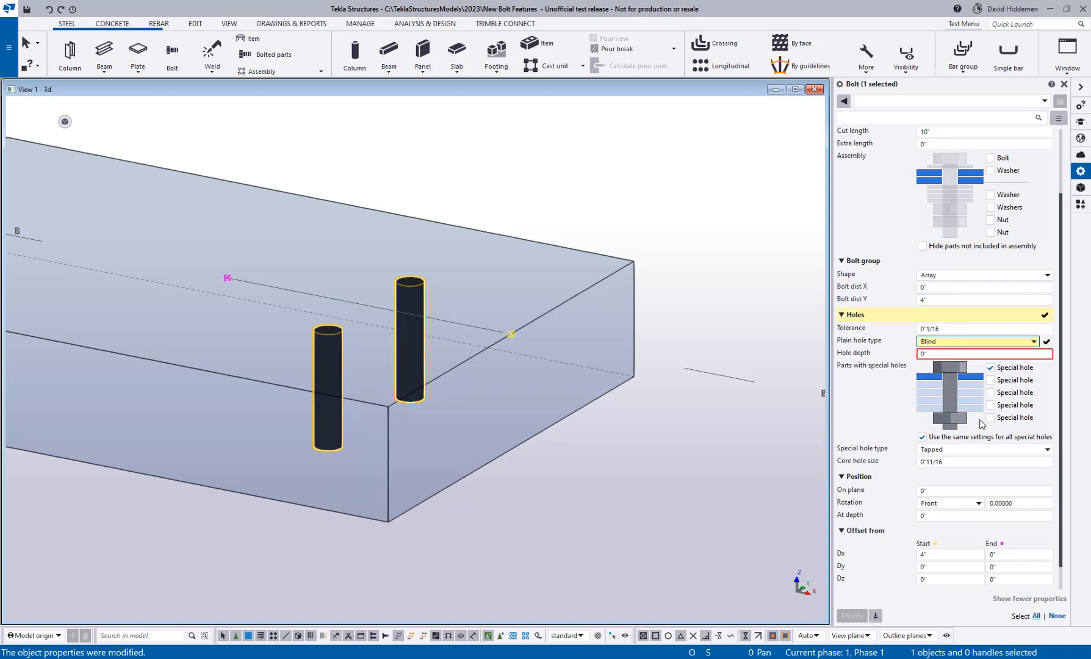
left_click(983, 354)
type("2")
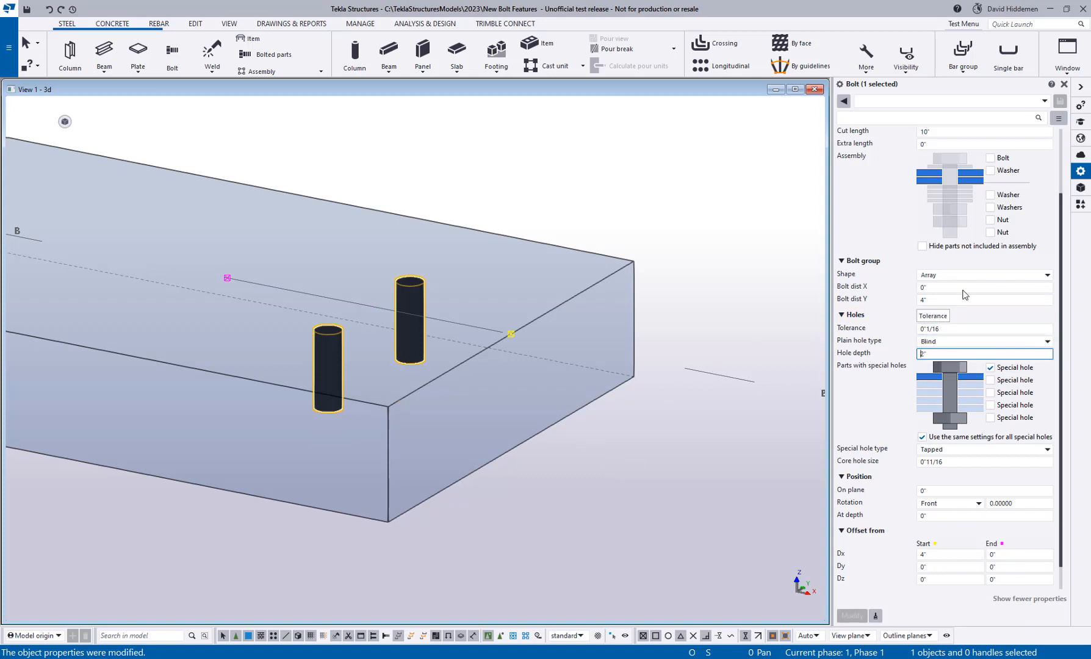
- Change the bolt standard to A325N and orbit to view the bolts threaded into the plate
left_click(983, 161)
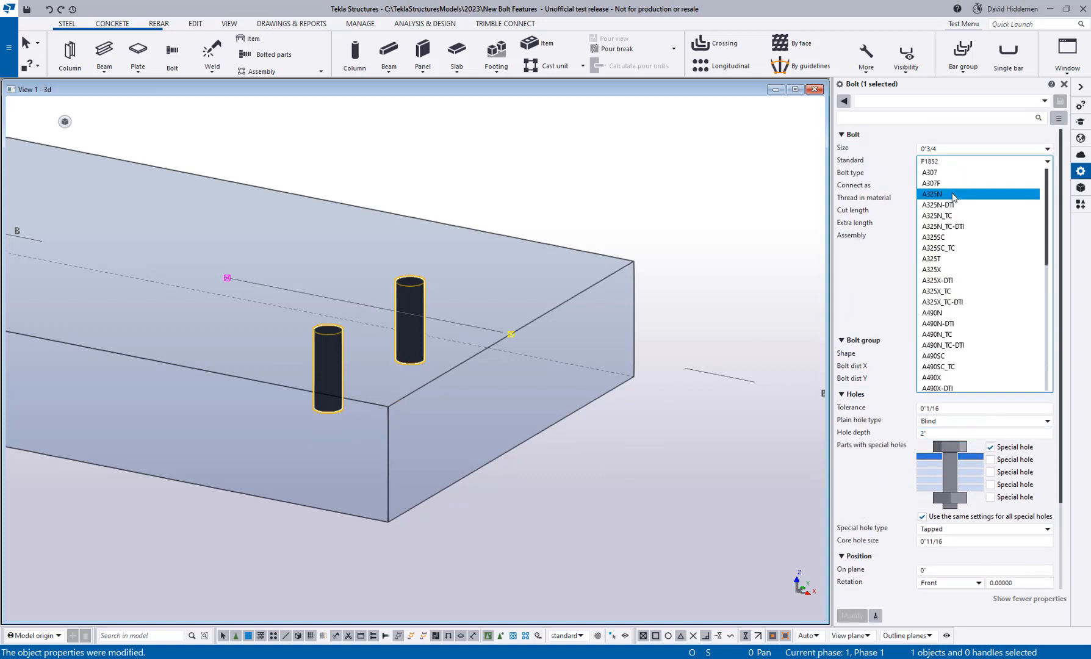
mouse_move(949, 201)
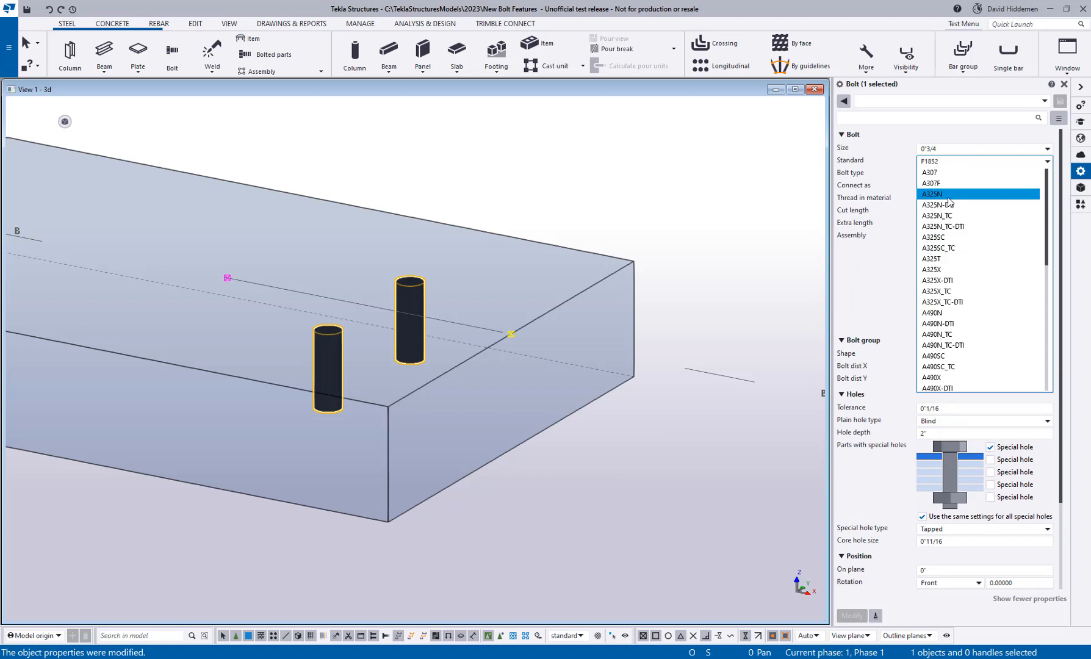
left_click(931, 194)
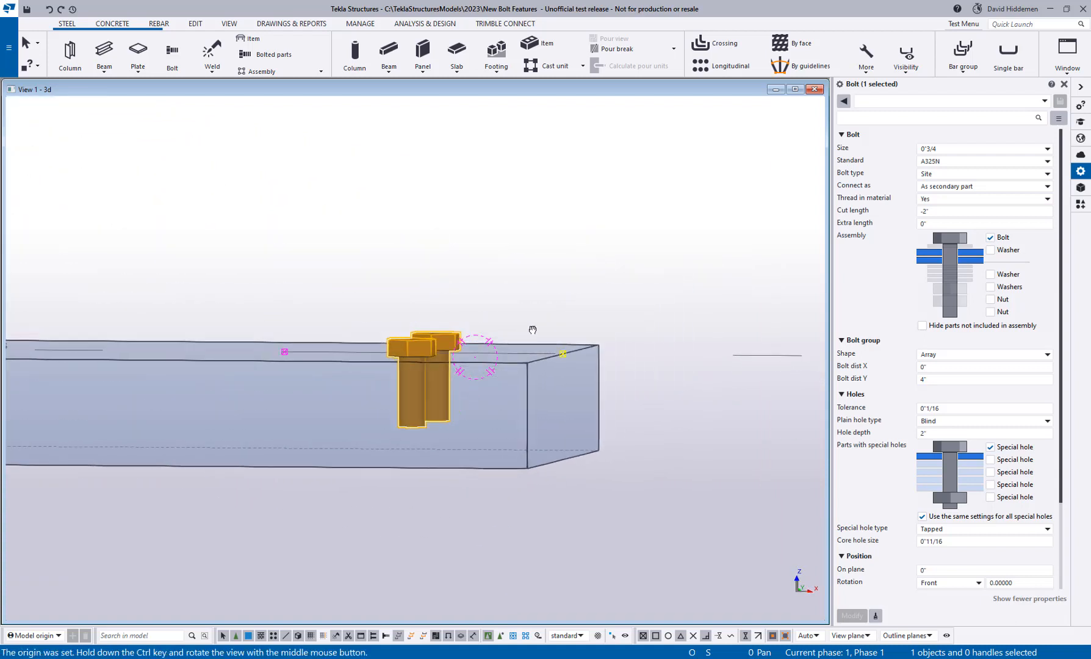
left_click_drag(532, 330, 588, 398)
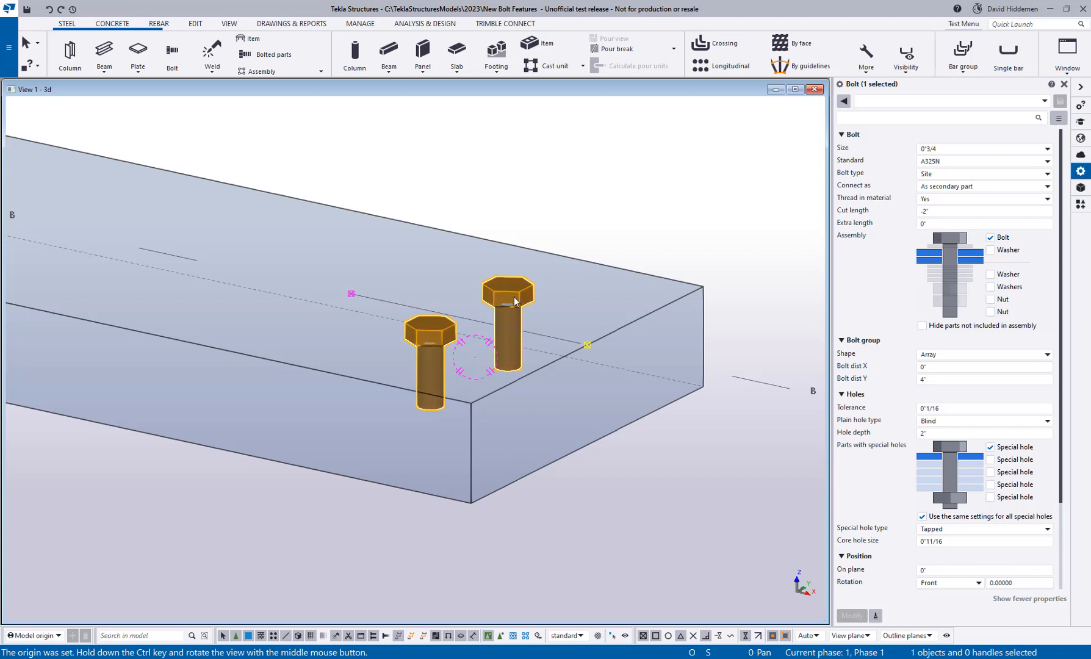
mouse_move(517, 304)
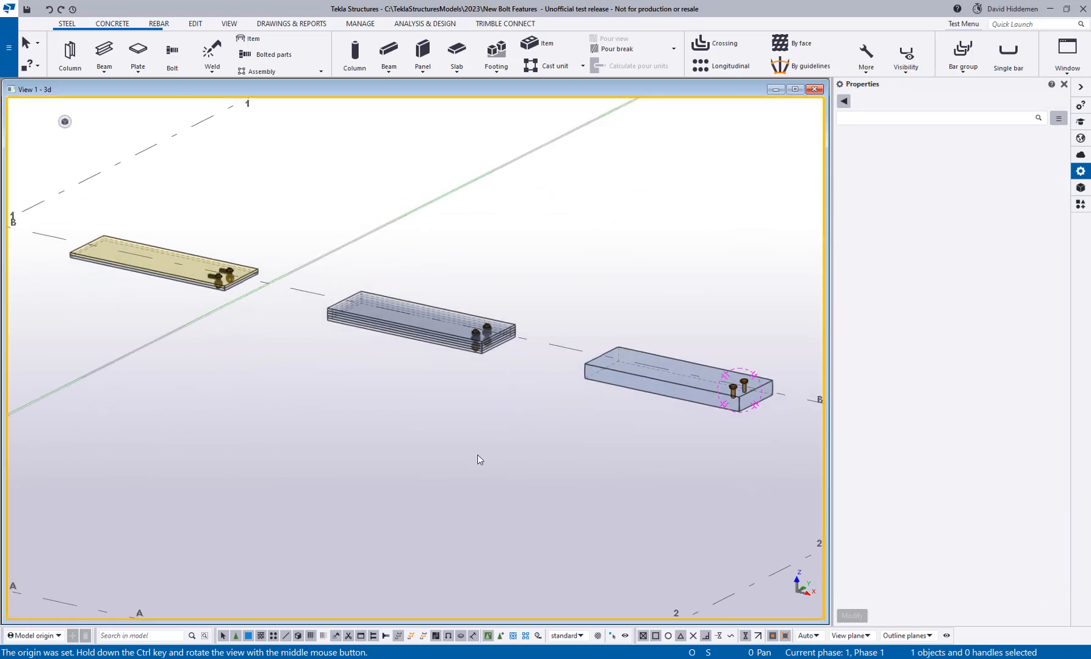
mouse_move(445, 478)
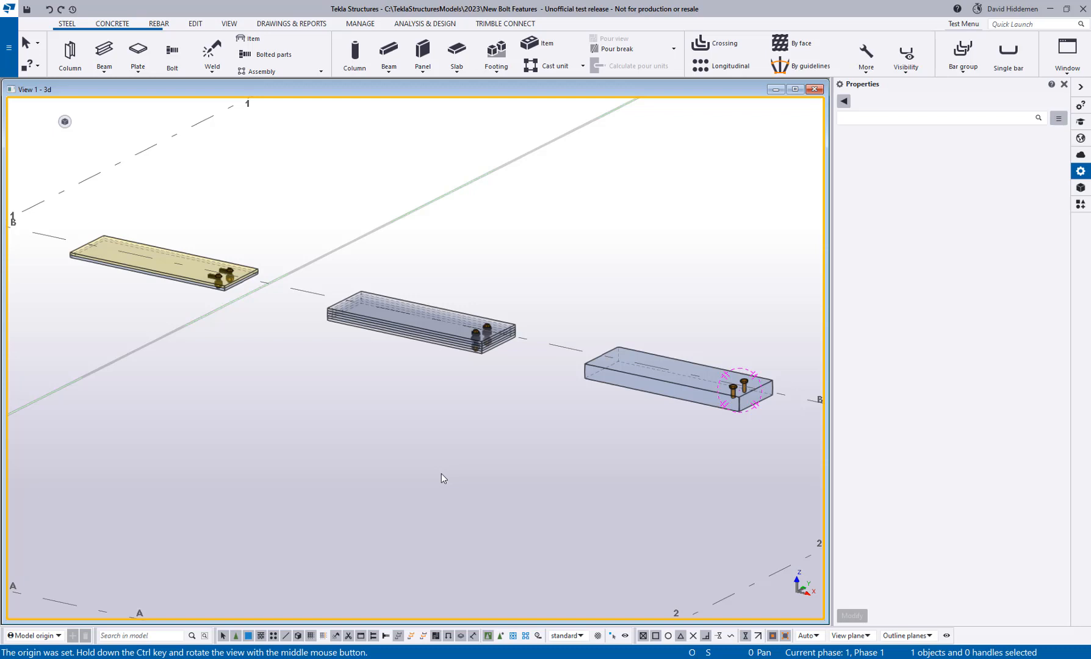
mouse_move(440, 484)
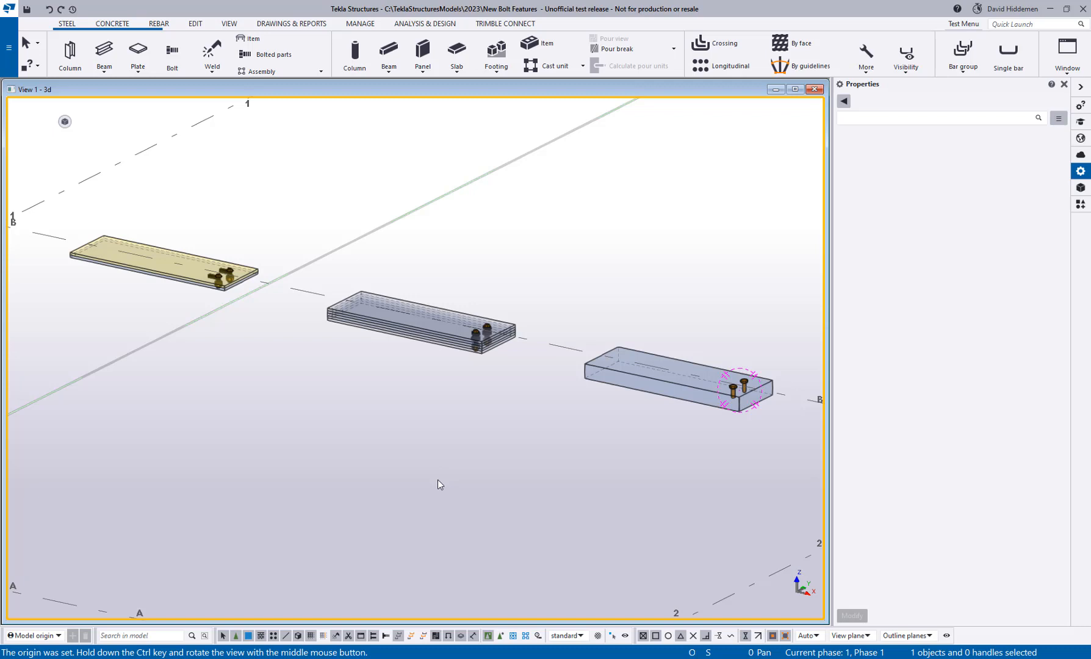